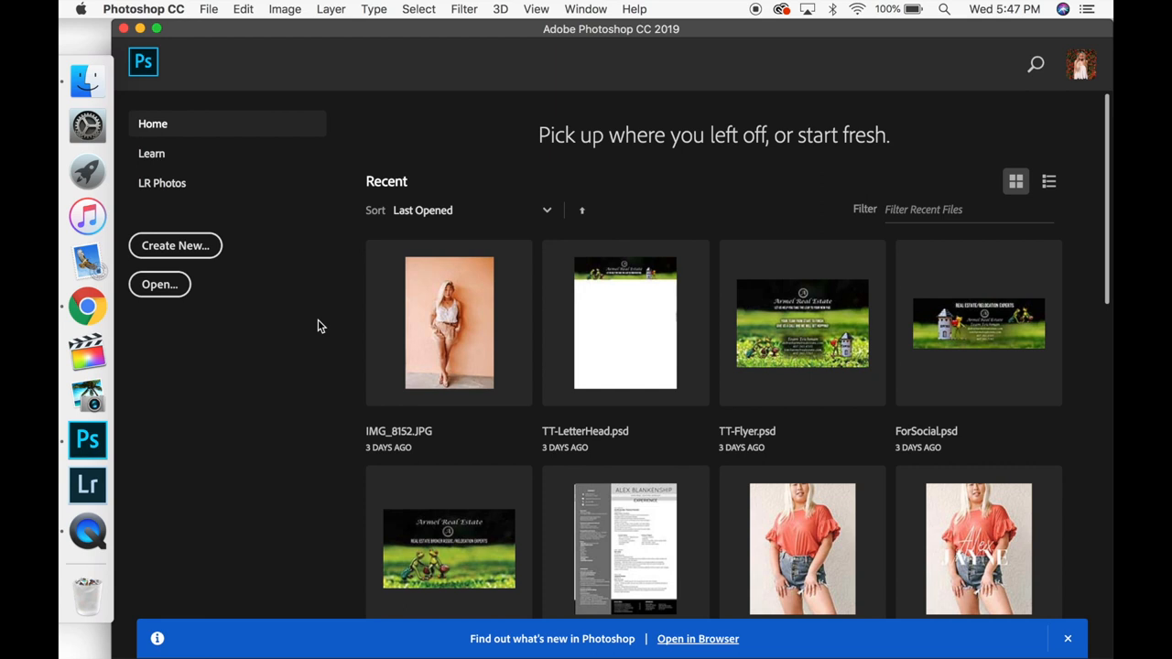
{"action": "mouse_move", "coordinate": [187, 318]}
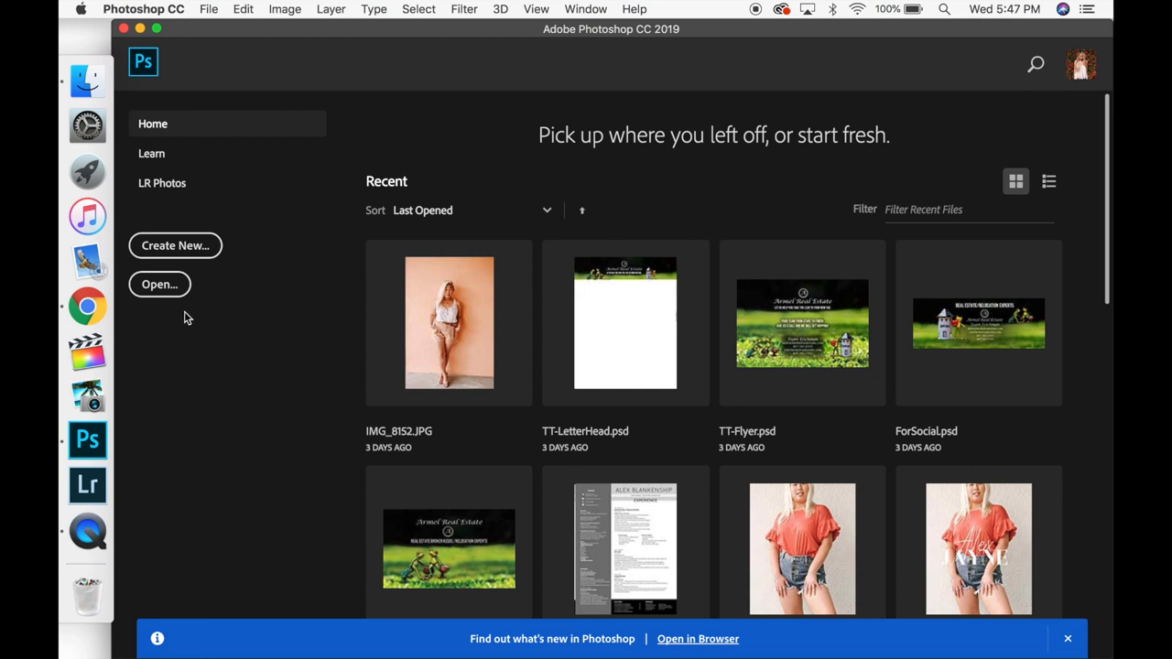
Step: Open the portrait photo OG.JPG from Downloads as a Photoshop document
{"action": "left_click", "coordinate": [159, 283]}
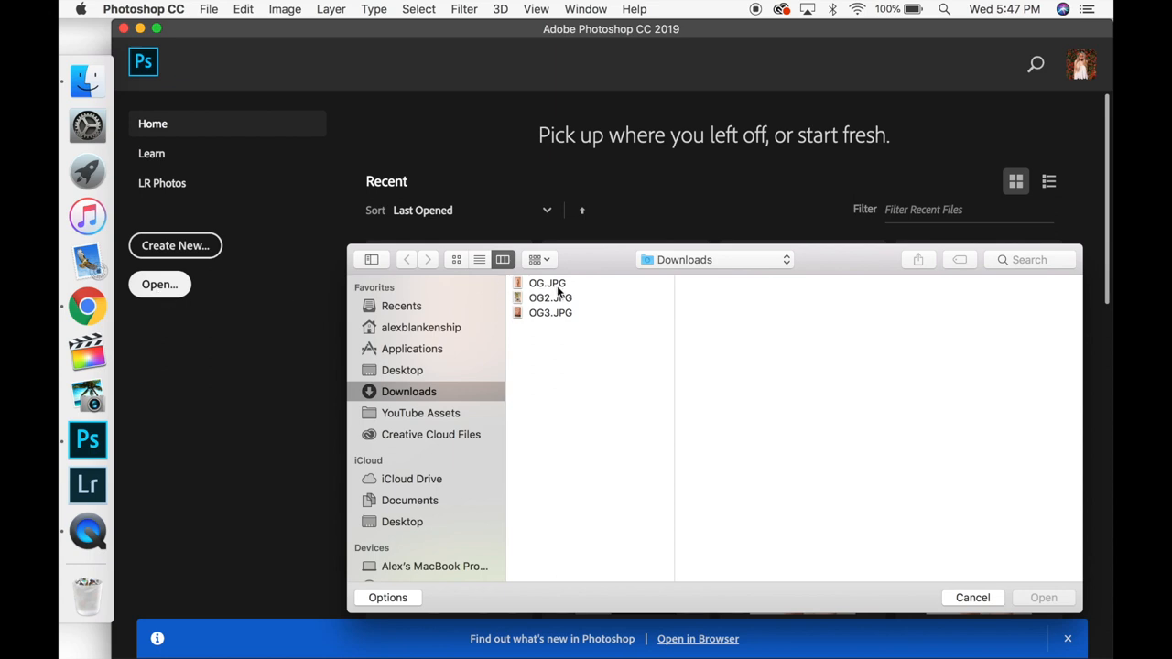
{"action": "left_click", "coordinate": [545, 282]}
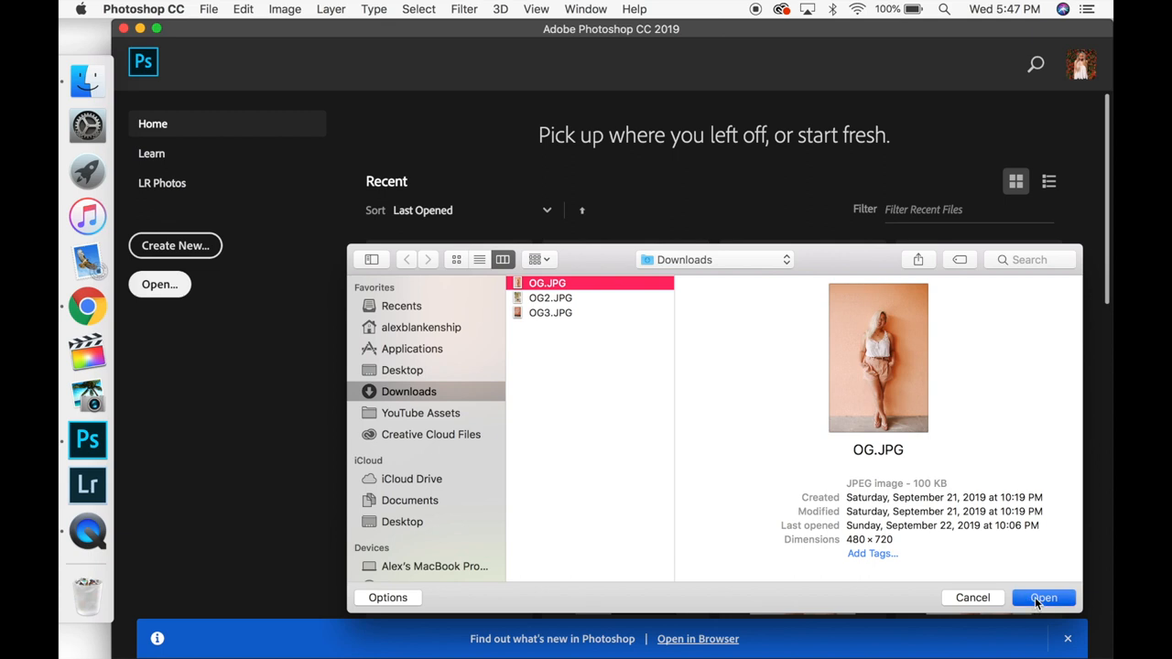
{"action": "left_click", "coordinate": [1044, 597]}
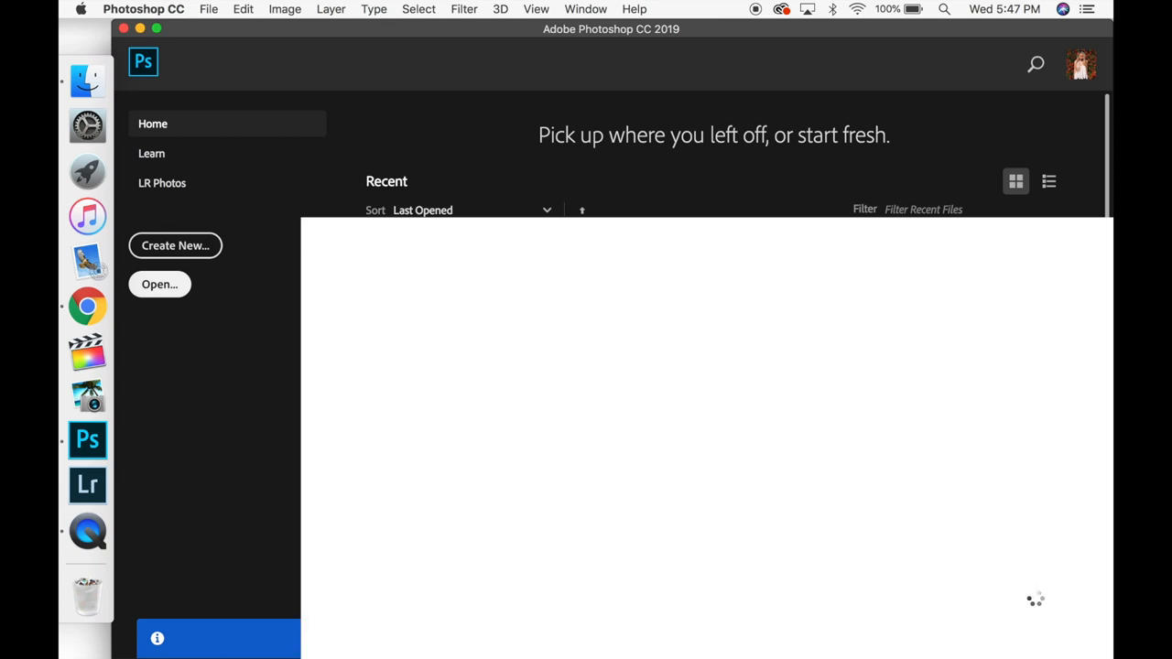
{"action": "left_click", "coordinate": [159, 284]}
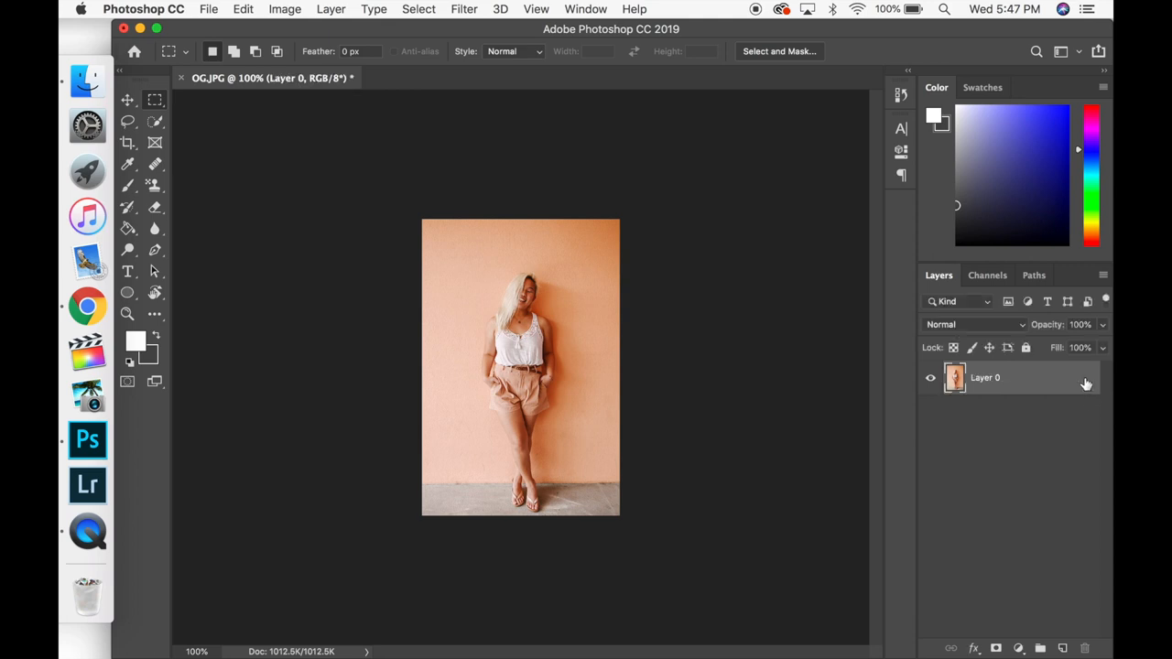
{"action": "mouse_move", "coordinate": [971, 534]}
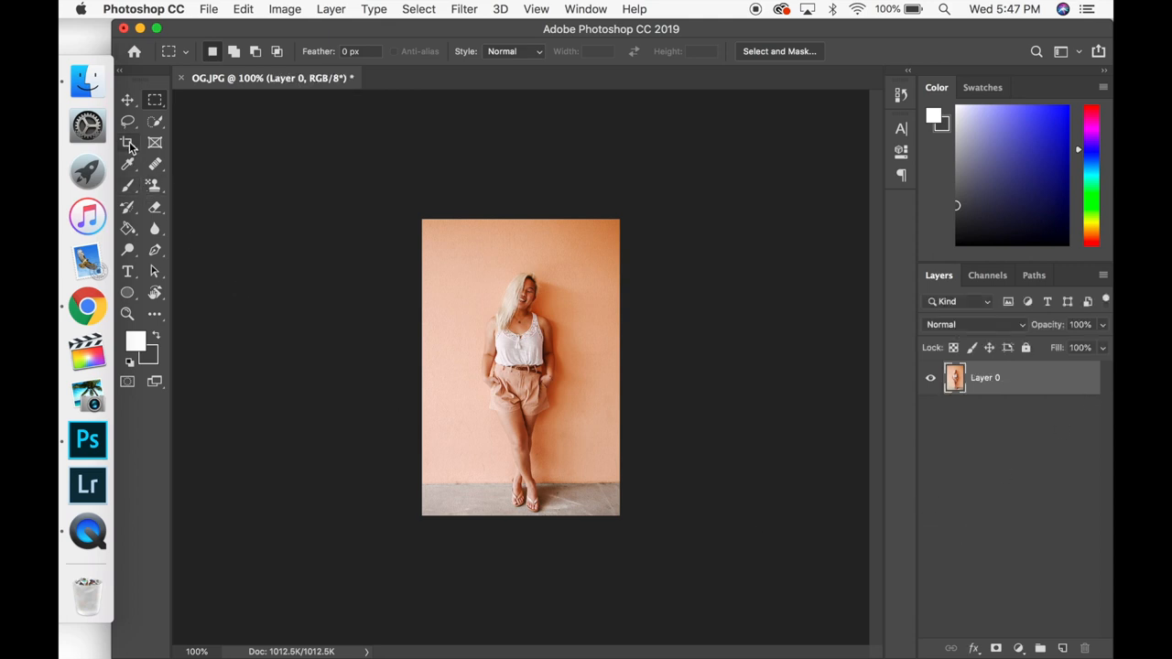
Step: Choose the IG 1080x1350 crop preset after trying other crop size presets
{"action": "left_click", "coordinate": [129, 143]}
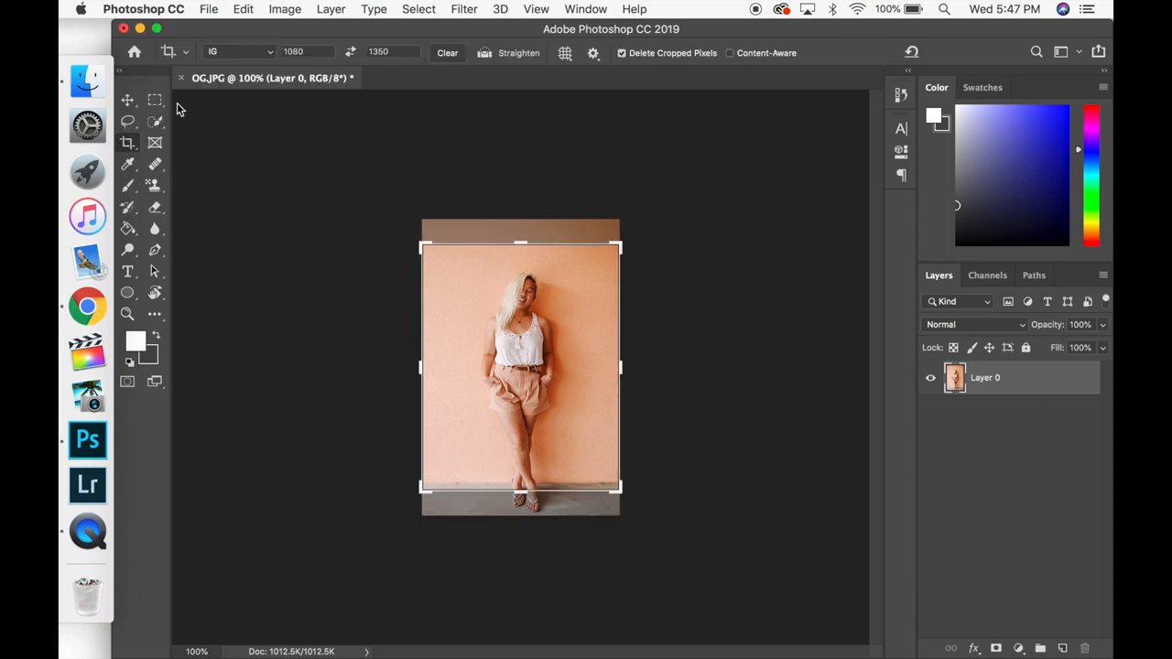
{"action": "mouse_move", "coordinate": [619, 277]}
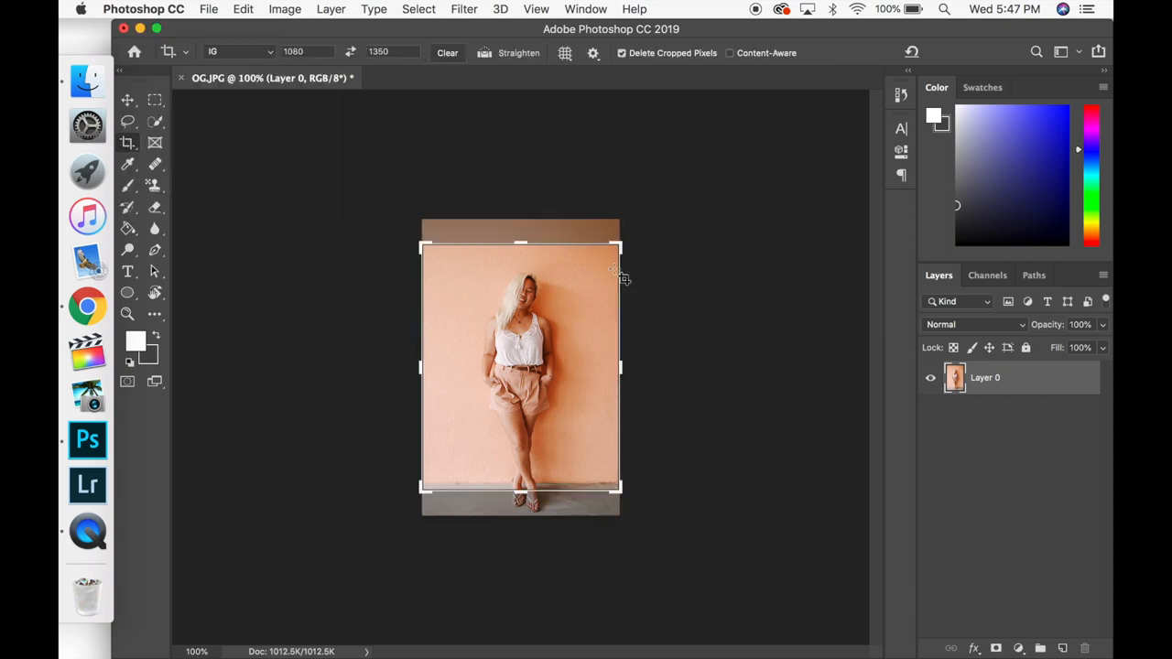
{"action": "left_click", "coordinate": [238, 52]}
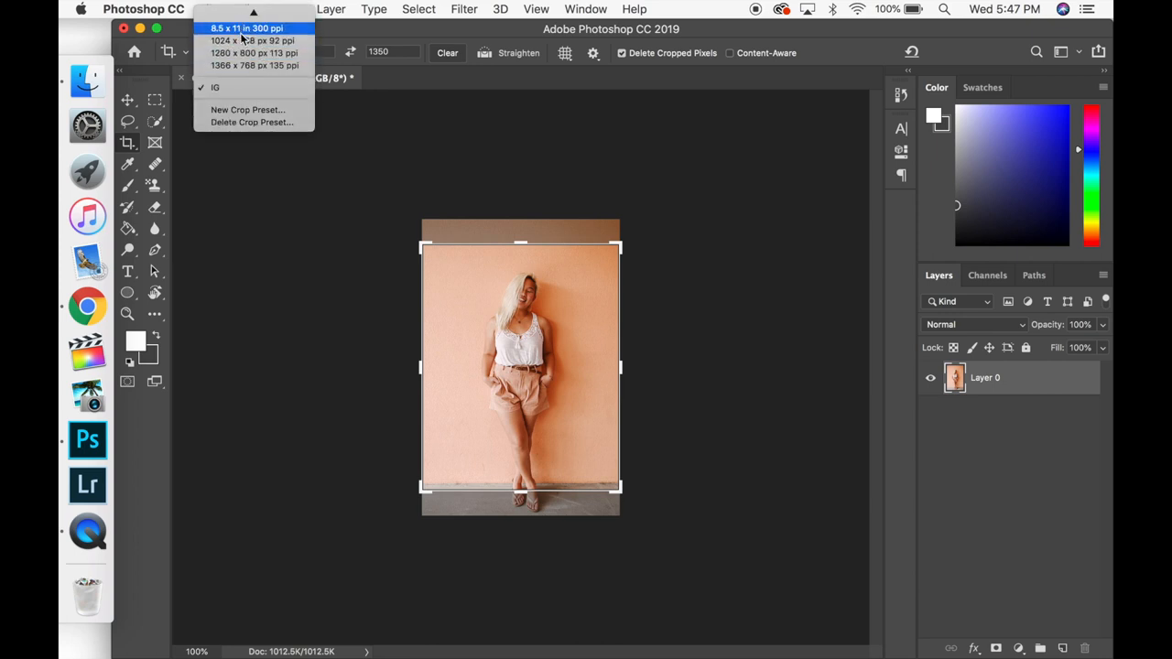
{"action": "left_click", "coordinate": [252, 51]}
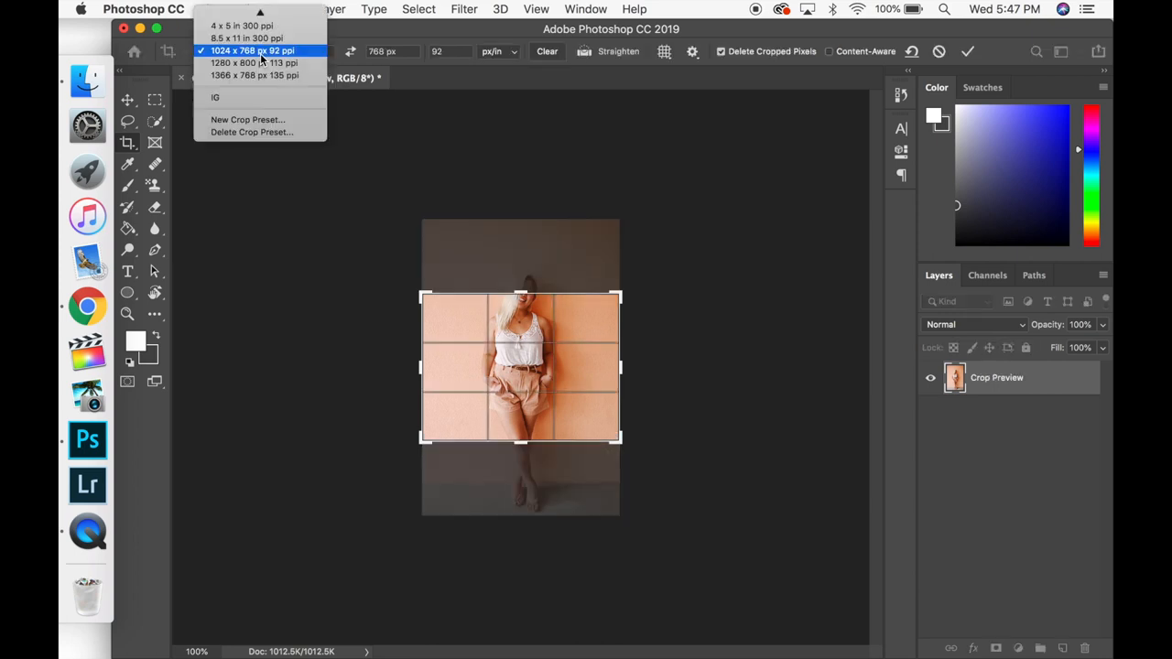
{"action": "left_click", "coordinate": [253, 75]}
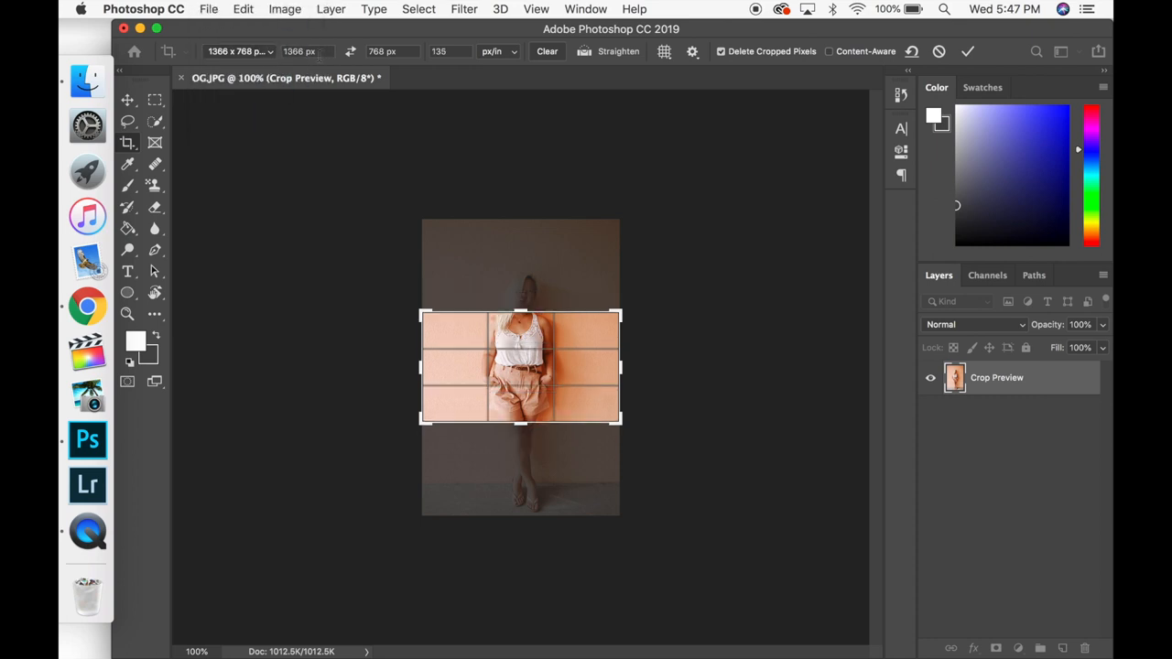
{"action": "left_click", "coordinate": [385, 51]}
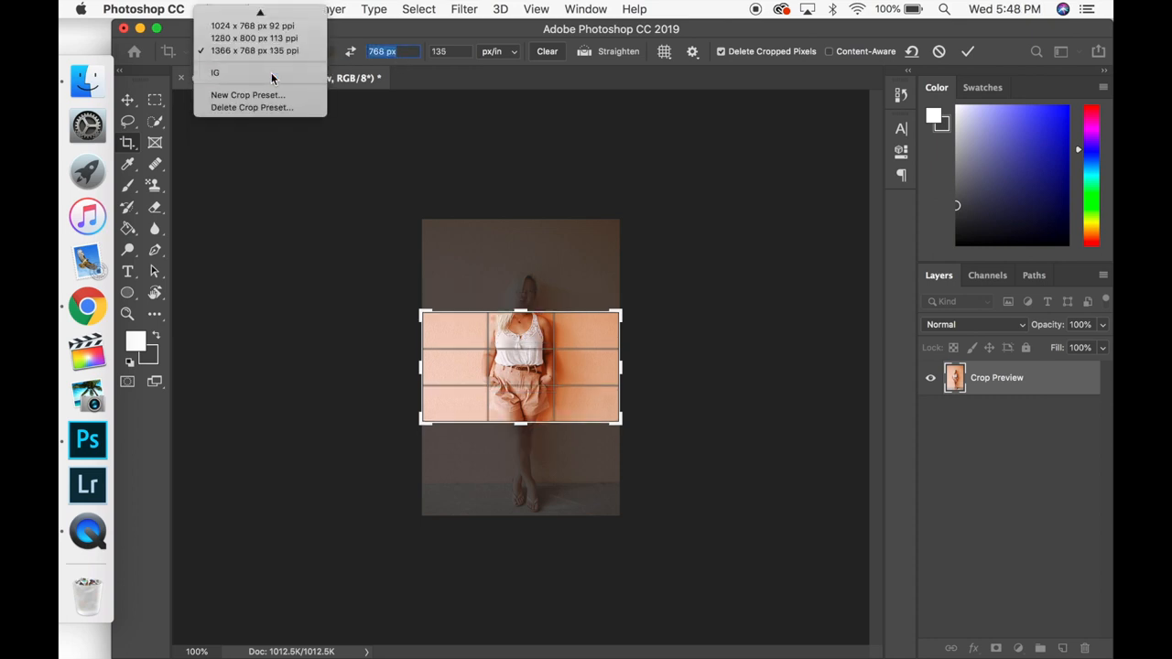
{"action": "left_click", "coordinate": [214, 74]}
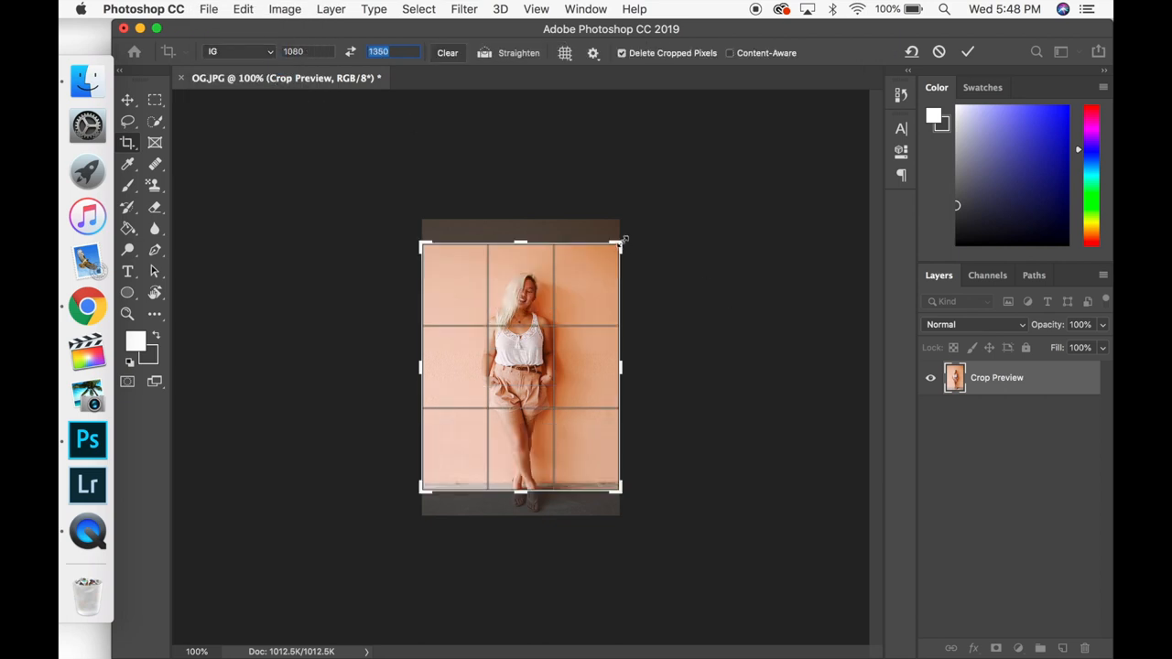
Step: Widen the crop box past the photo edges and commit, leaving transparent side strips
{"action": "left_click_drag", "start_coordinate": [623, 242], "coordinate": [634, 227]}
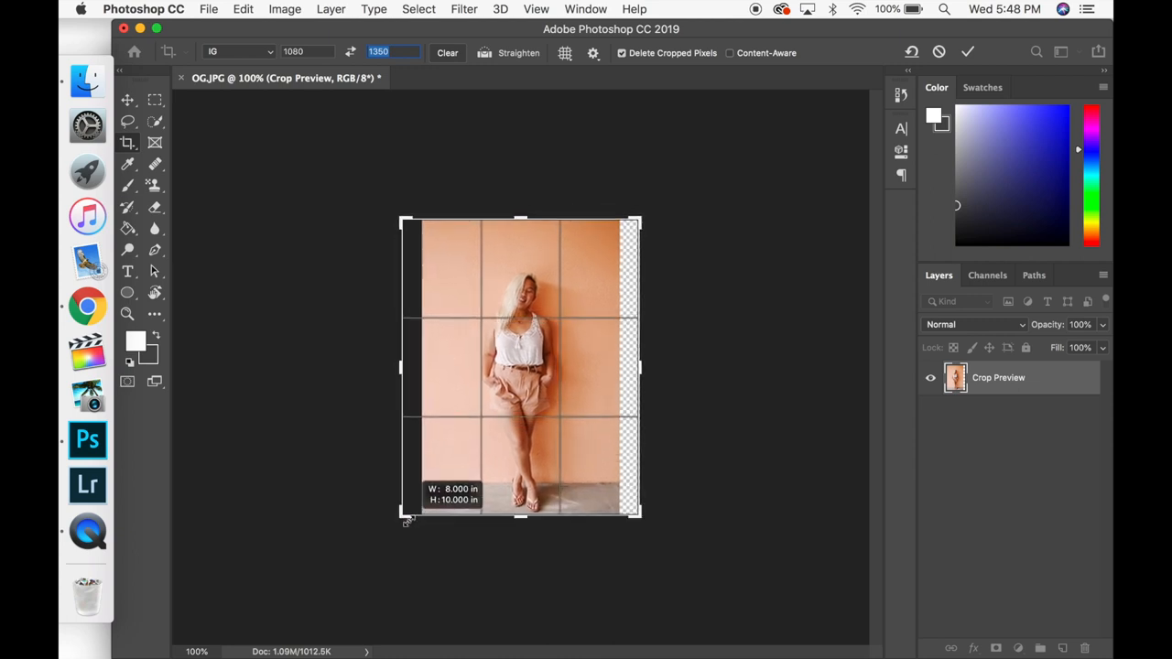
{"action": "left_click_drag", "start_coordinate": [637, 515], "coordinate": [626, 506]}
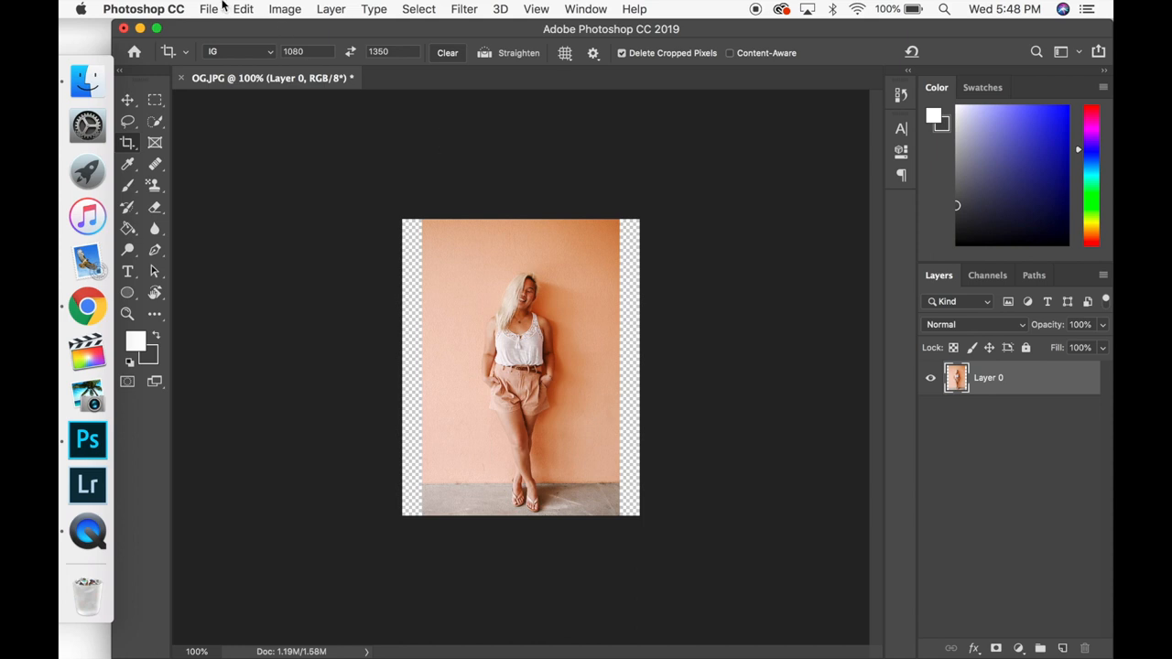
{"action": "mouse_move", "coordinate": [168, 150]}
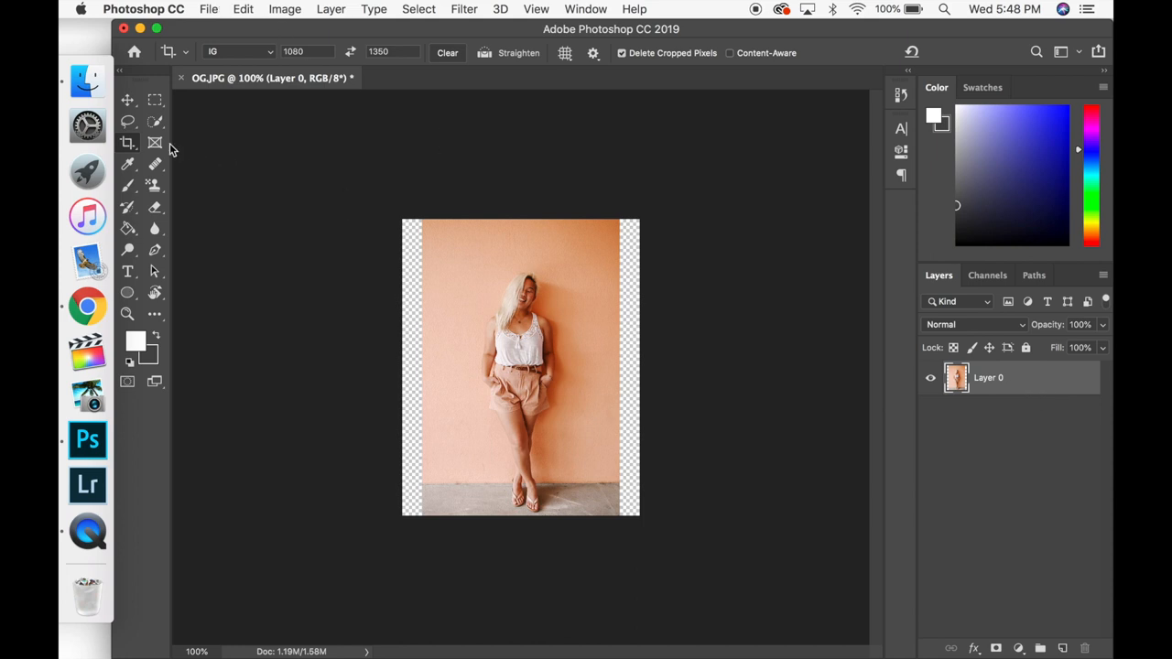
Step: Content-aware fill the right transparent strip onto a new layer, Layer 0 copy
{"action": "left_click", "coordinate": [154, 99]}
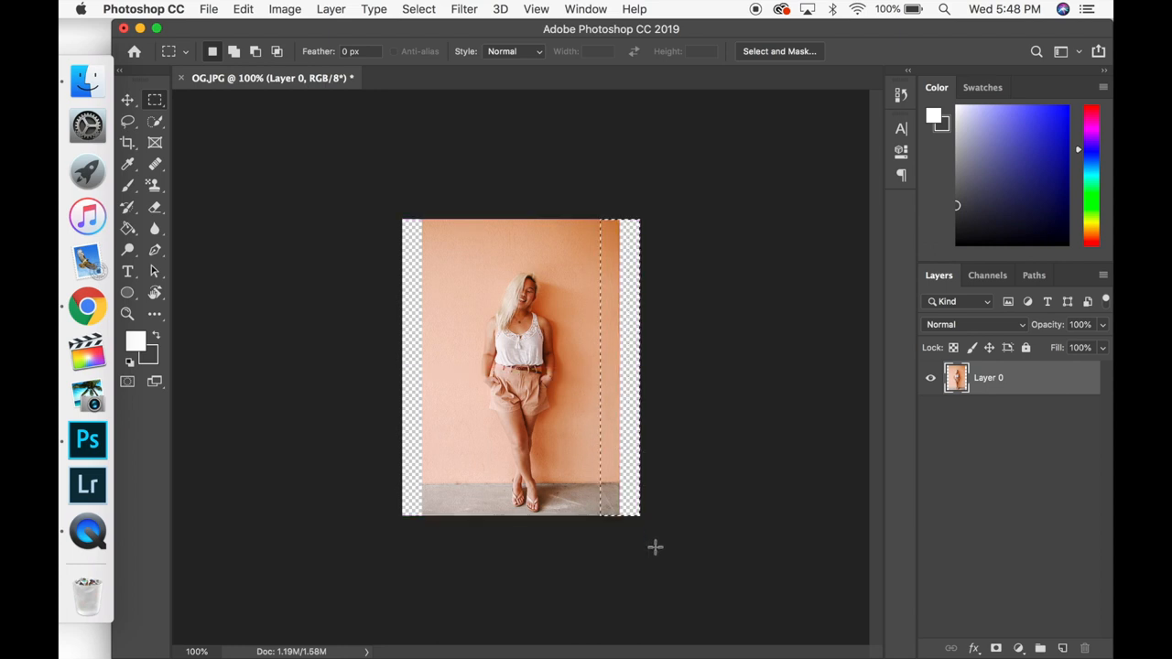
{"action": "left_click", "coordinate": [241, 9]}
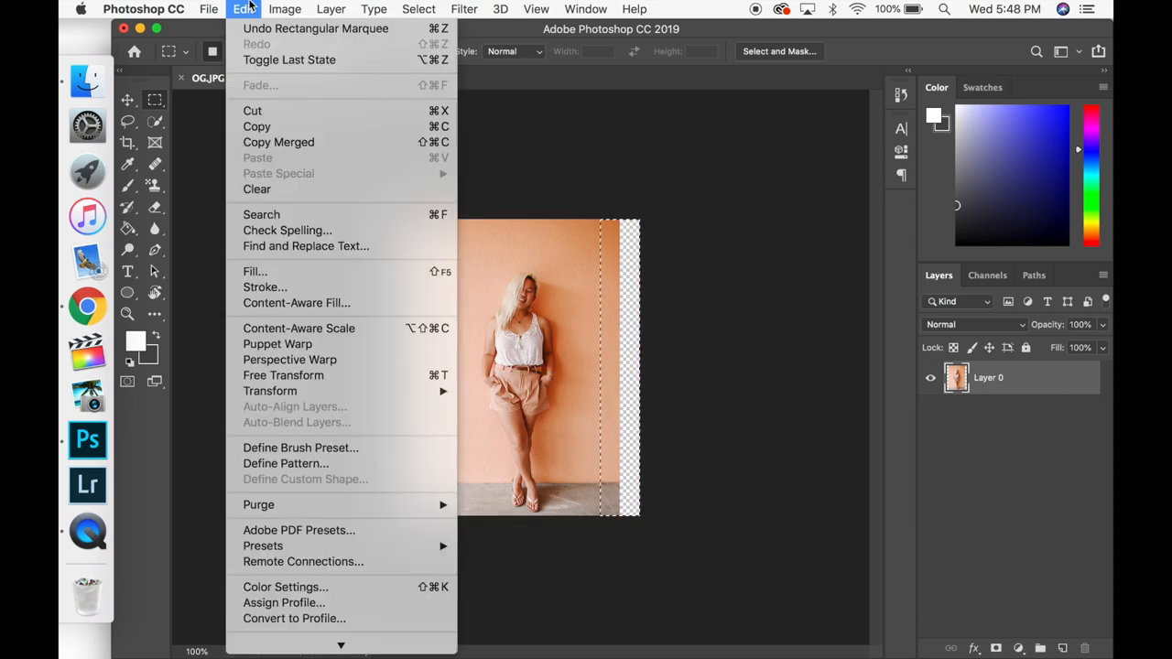
{"action": "mouse_move", "coordinate": [297, 304]}
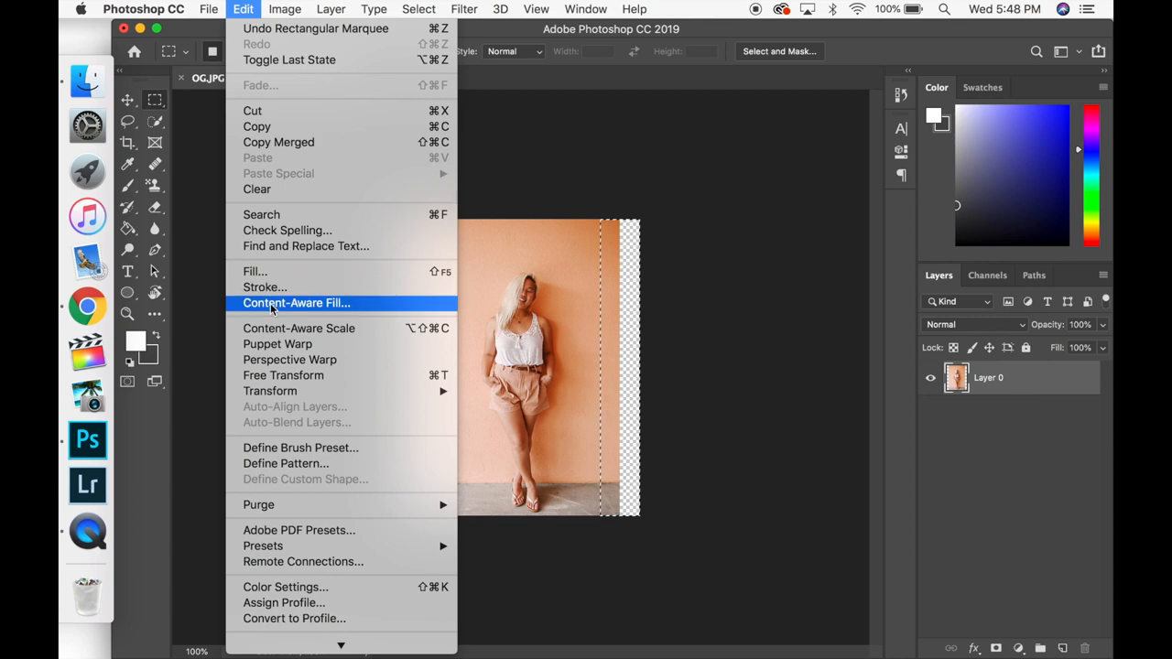
{"action": "left_click", "coordinate": [296, 303]}
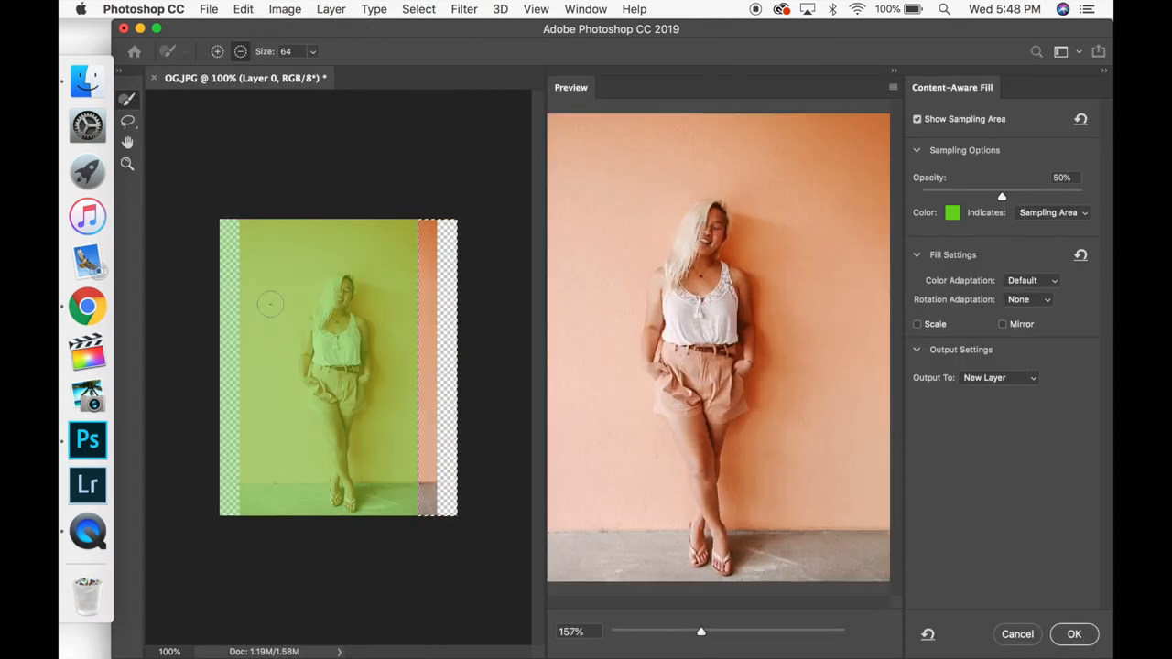
{"action": "left_click", "coordinate": [1073, 634]}
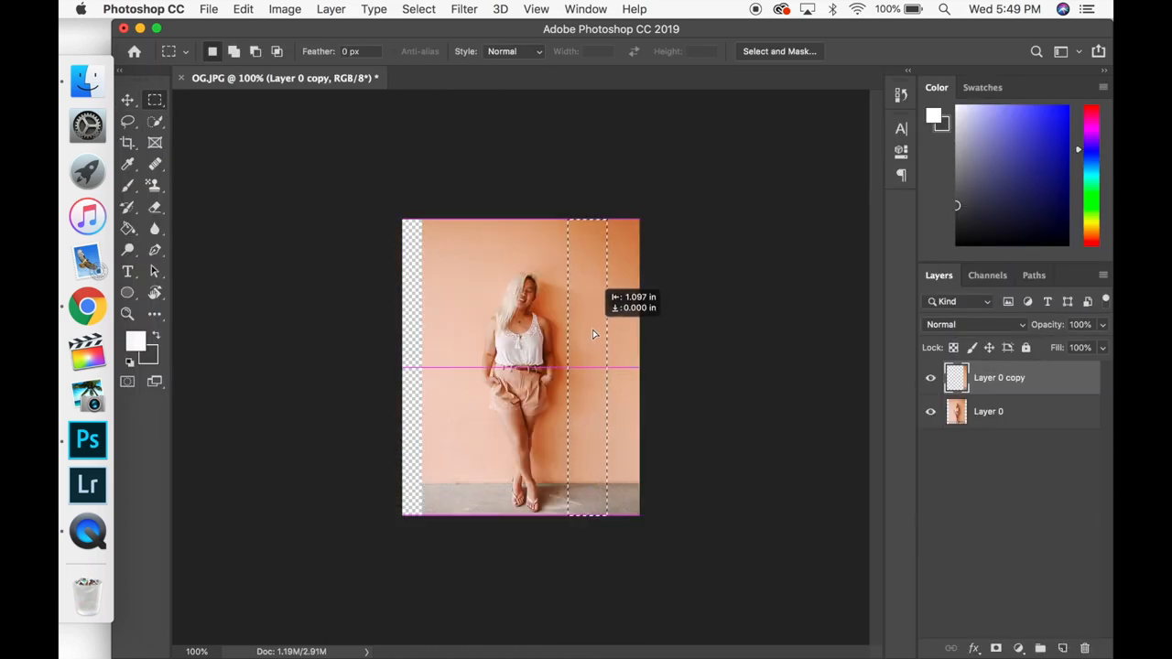
Step: Check the fill by hiding and showing the original photo layer
{"action": "left_click_drag", "start_coordinate": [590, 333], "coordinate": [436, 337]}
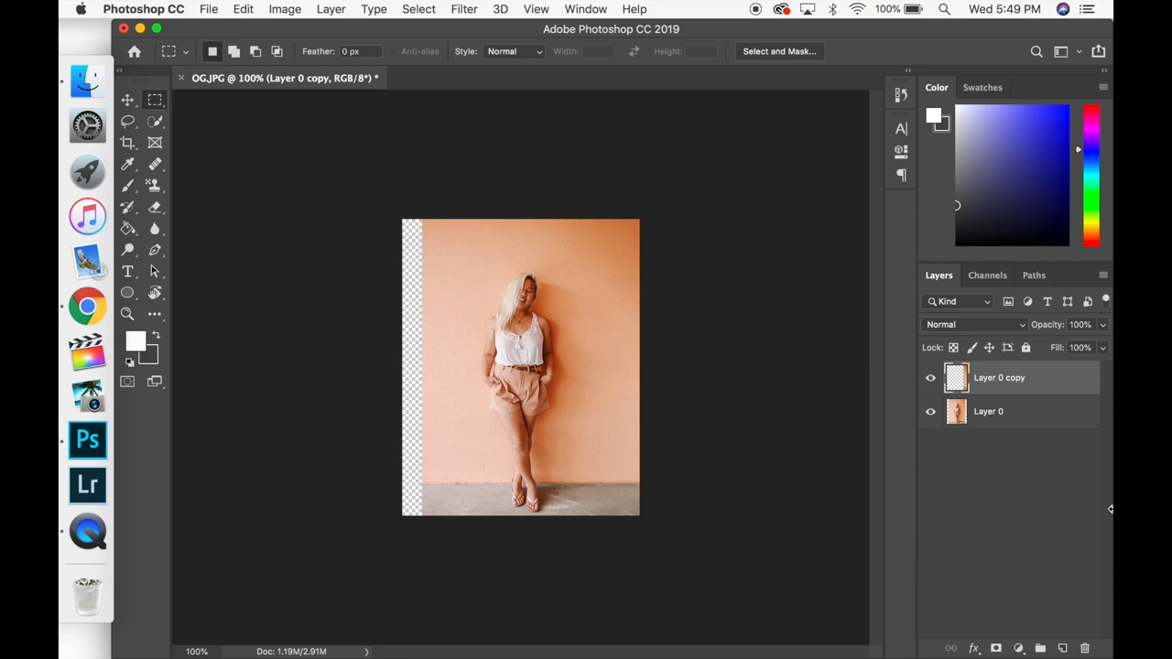
{"action": "left_click", "coordinate": [989, 411]}
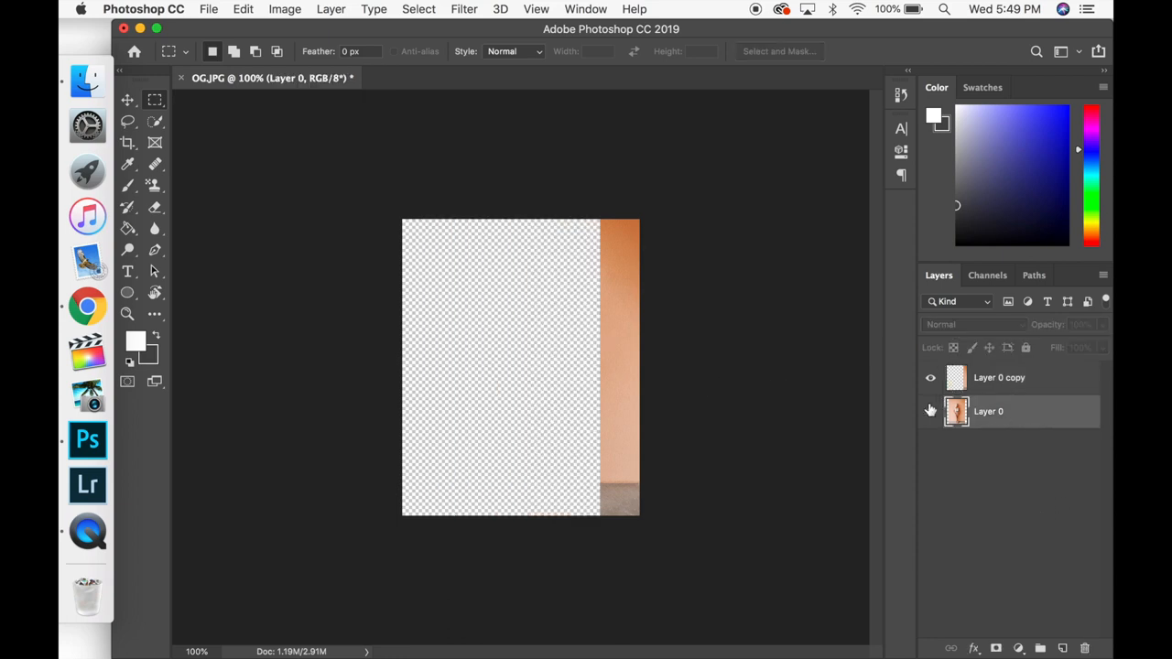
{"action": "left_click", "coordinate": [930, 410]}
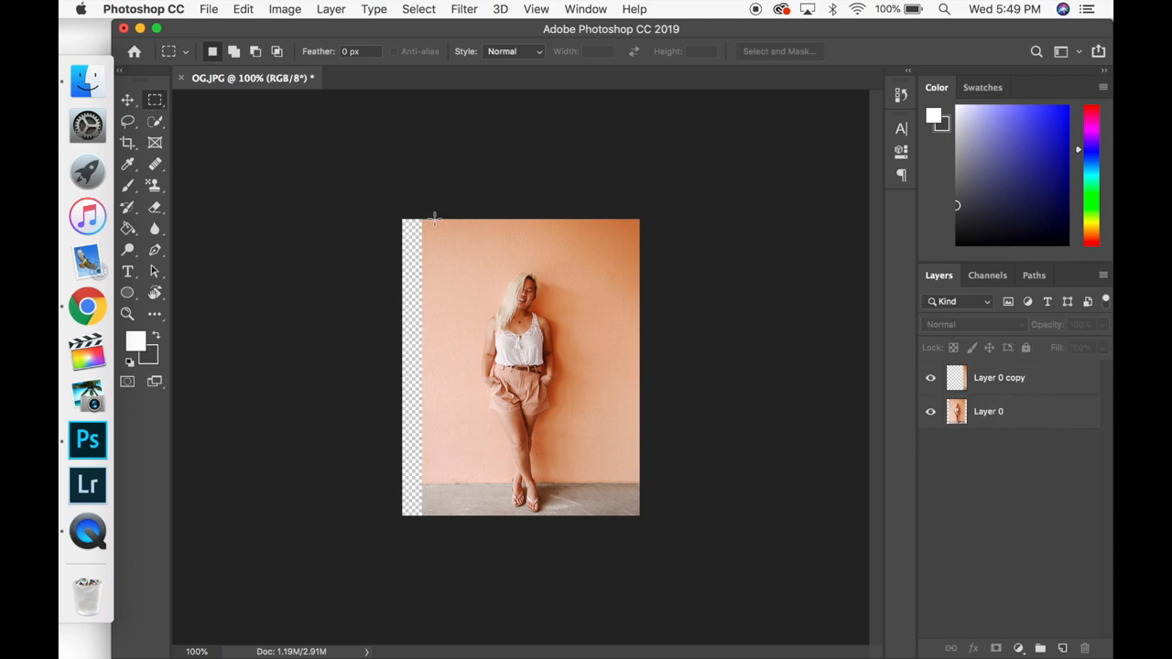
Step: Select the left transparent strip and content-aware fill it onto a new layer
{"action": "left_click_drag", "start_coordinate": [436, 218], "coordinate": [395, 290]}
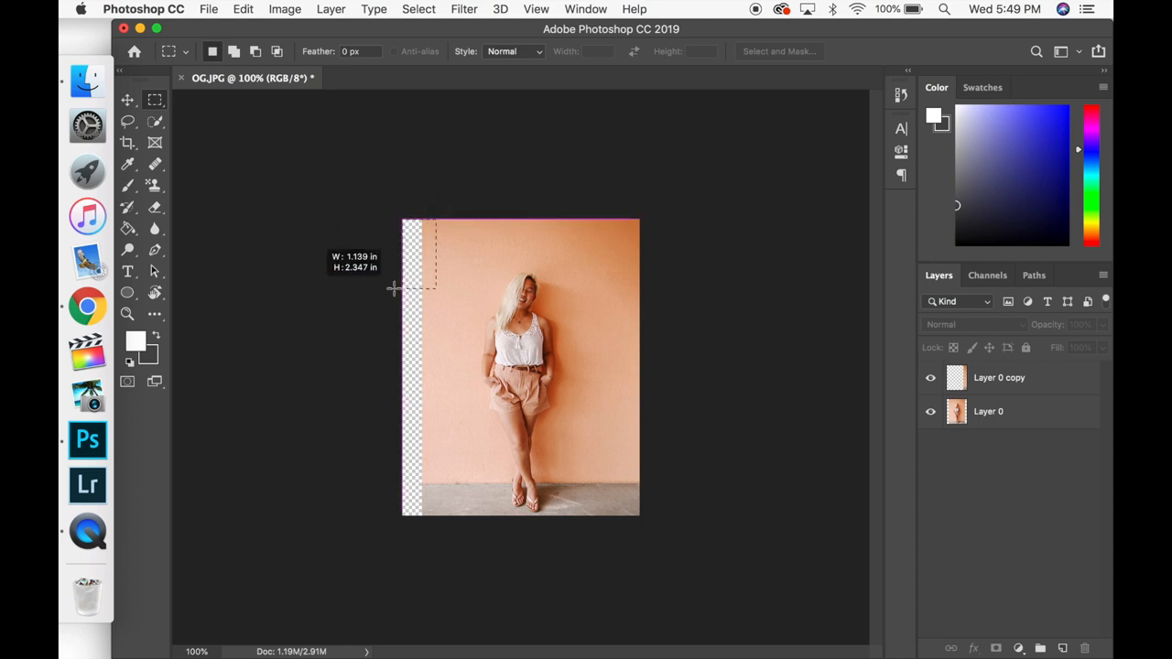
{"action": "left_click_drag", "start_coordinate": [394, 289], "coordinate": [436, 516]}
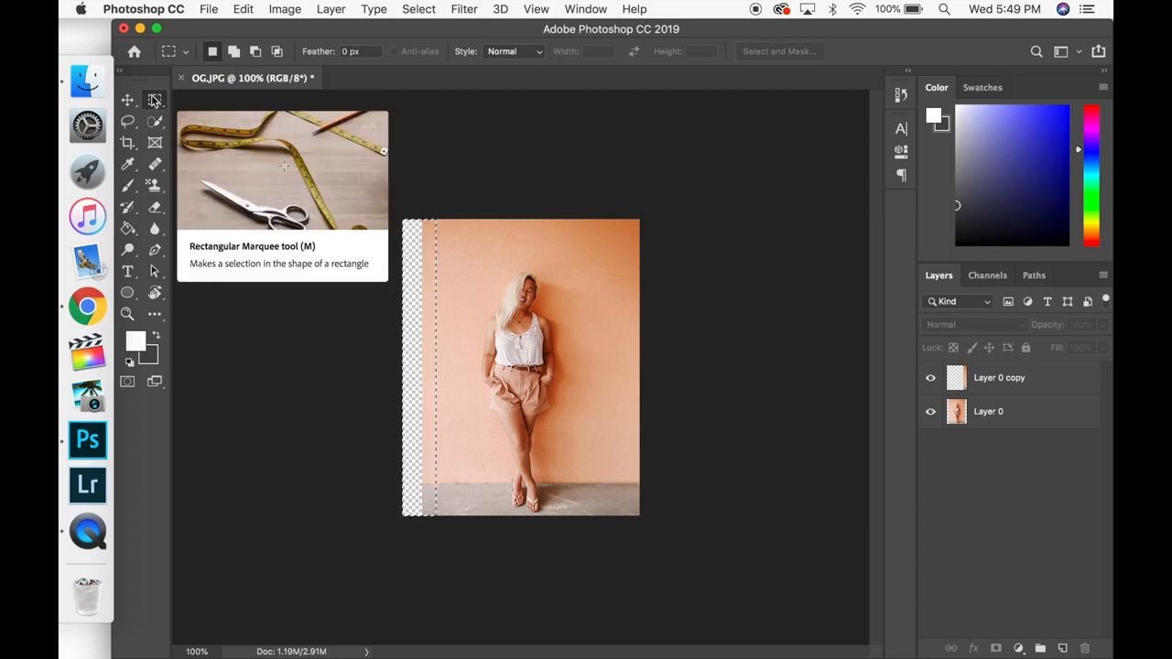
{"action": "mouse_move", "coordinate": [341, 263]}
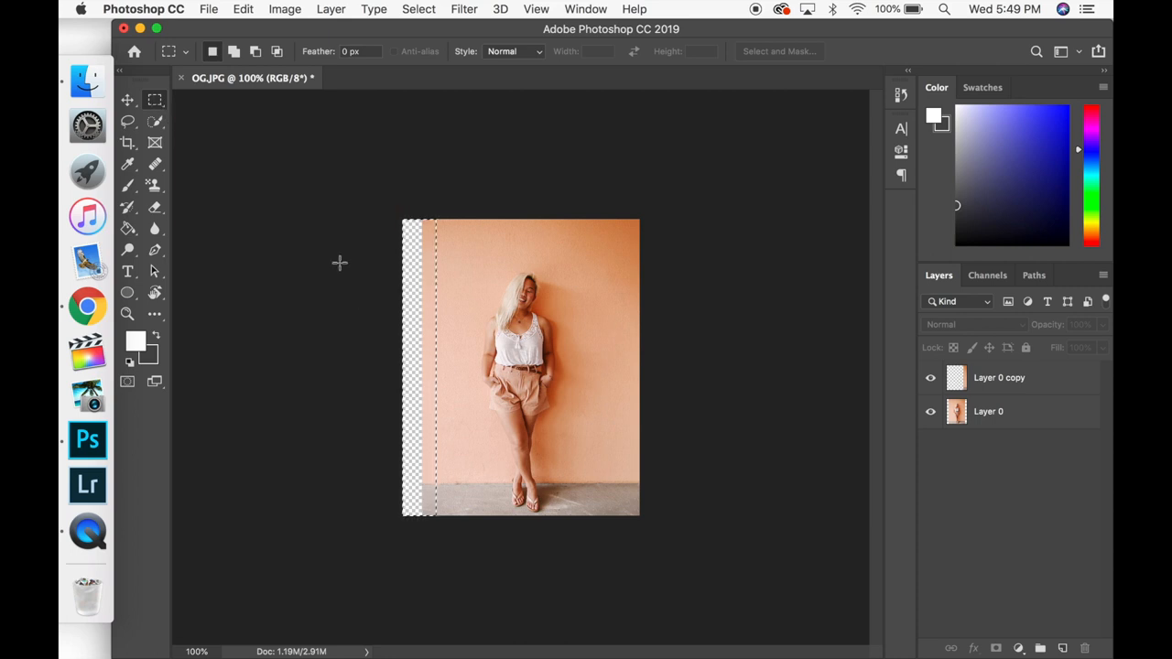
{"action": "left_click", "coordinate": [244, 9]}
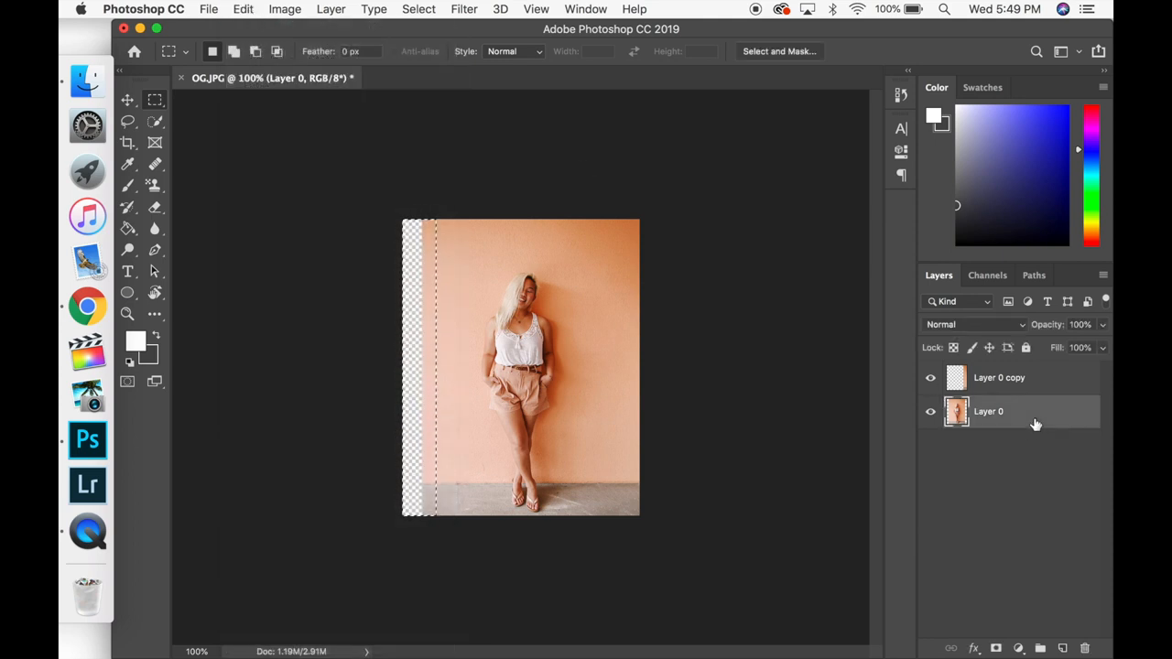
{"action": "left_click", "coordinate": [242, 7]}
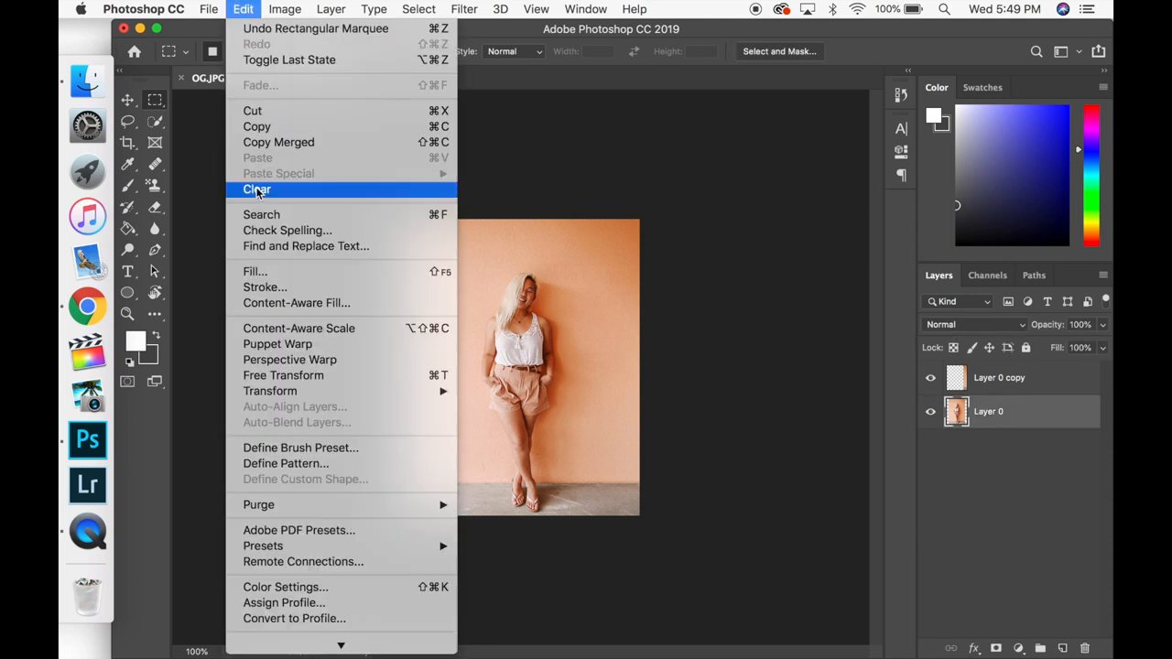
{"action": "left_click", "coordinate": [297, 302]}
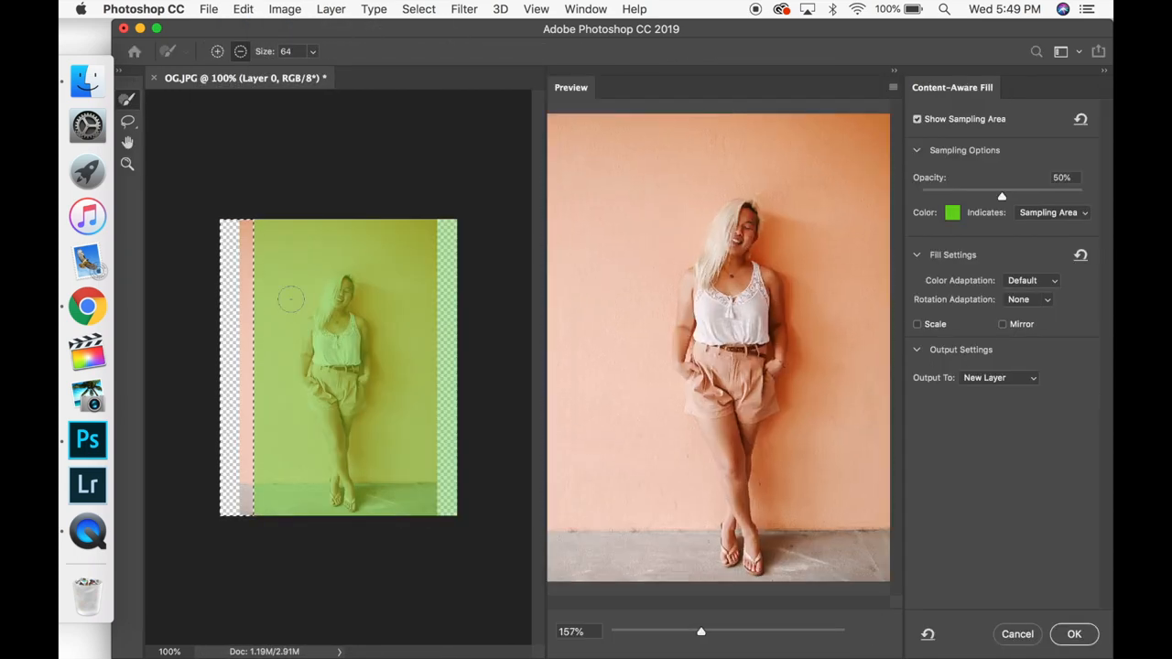
{"action": "left_click", "coordinate": [1073, 633]}
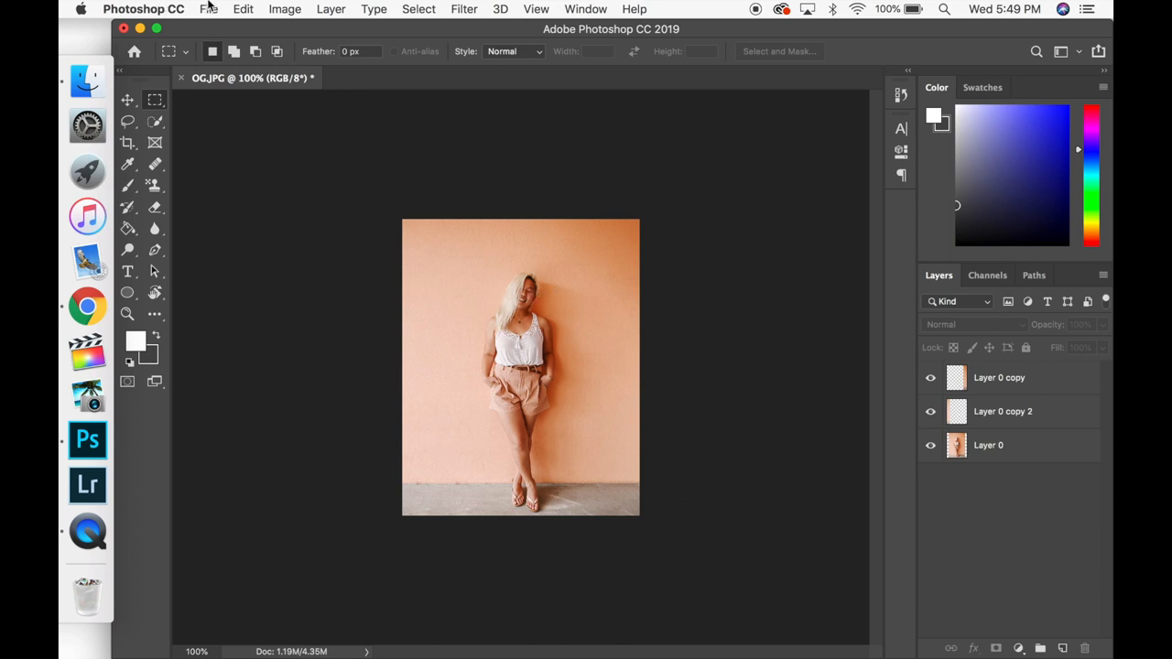
Step: Quick-export the extended portrait as Final.png into Downloads
{"action": "left_click", "coordinate": [209, 9]}
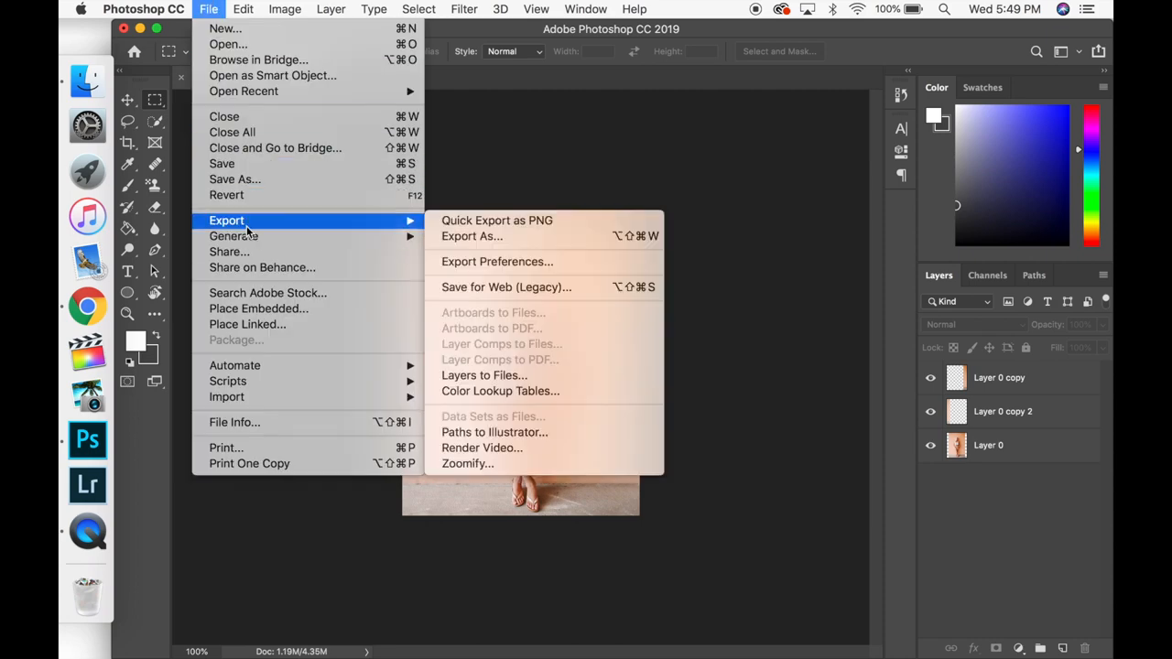
{"action": "left_click", "coordinate": [496, 220]}
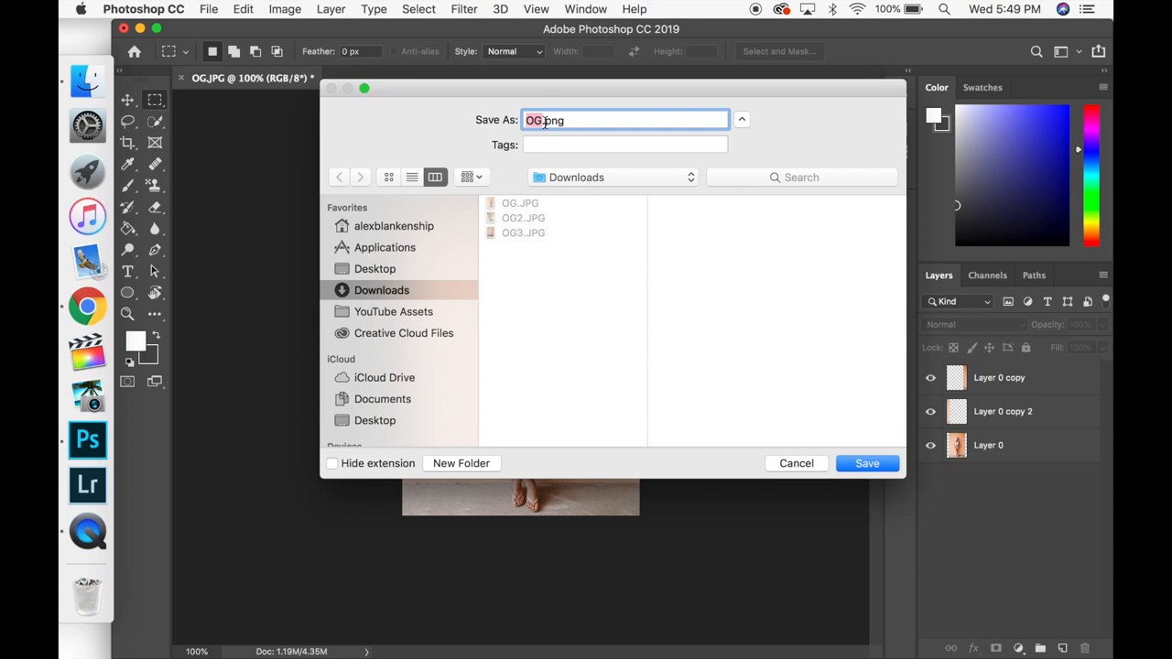
{"action": "type", "text": "Fl"}
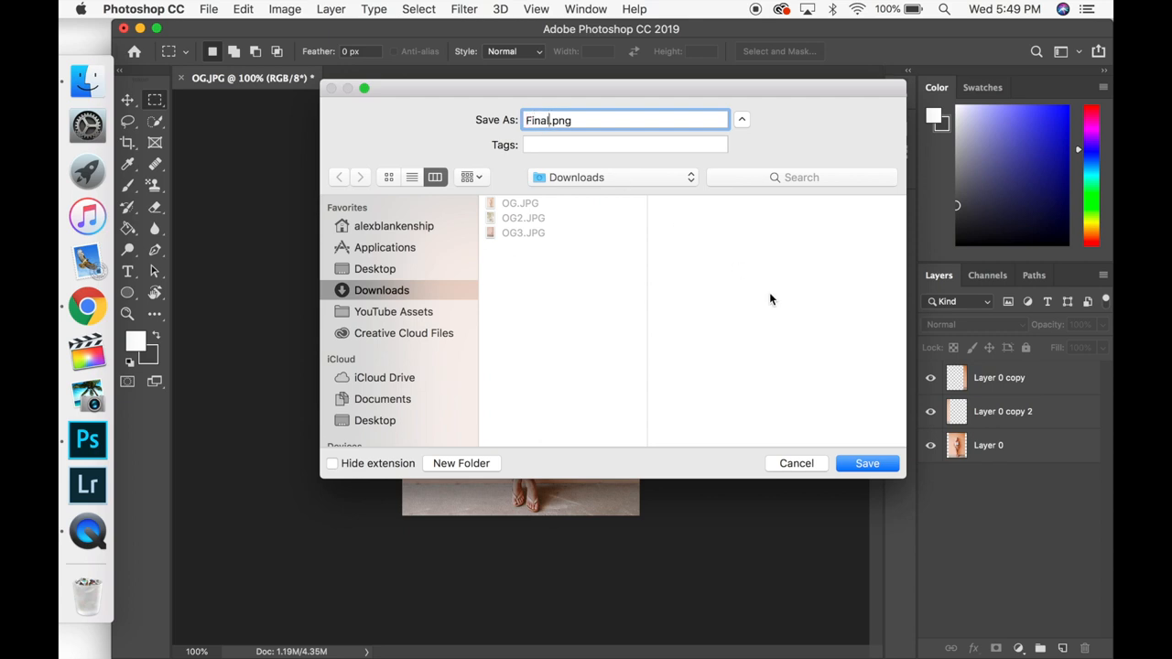
{"action": "left_click", "coordinate": [867, 461]}
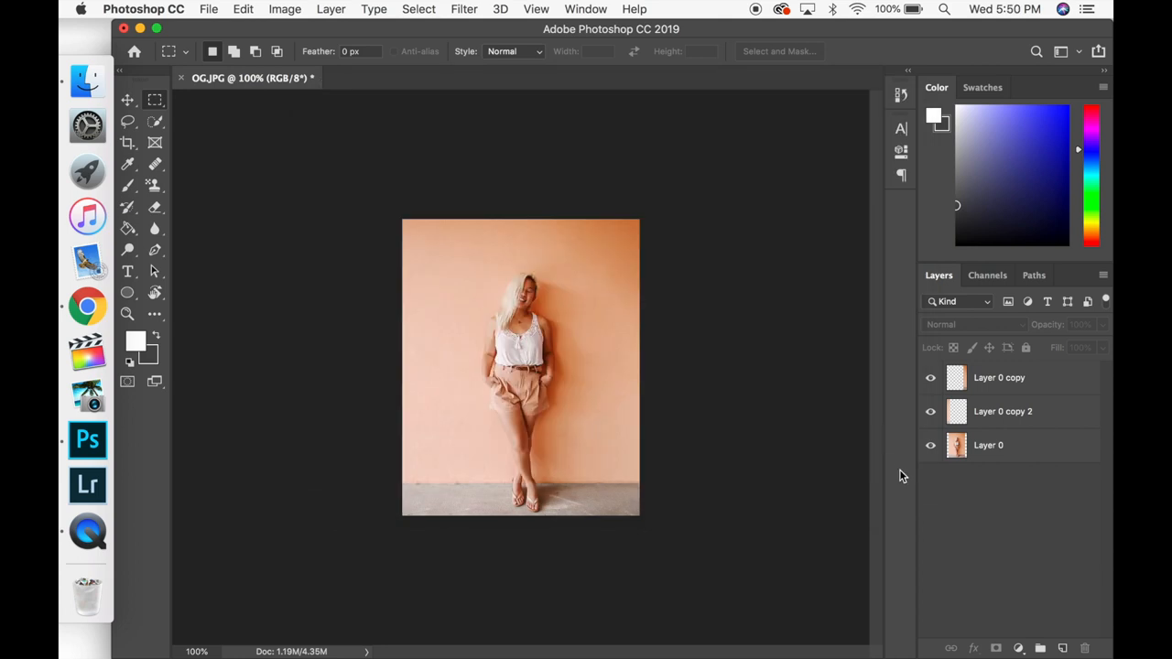
{"action": "left_click", "coordinate": [931, 410]}
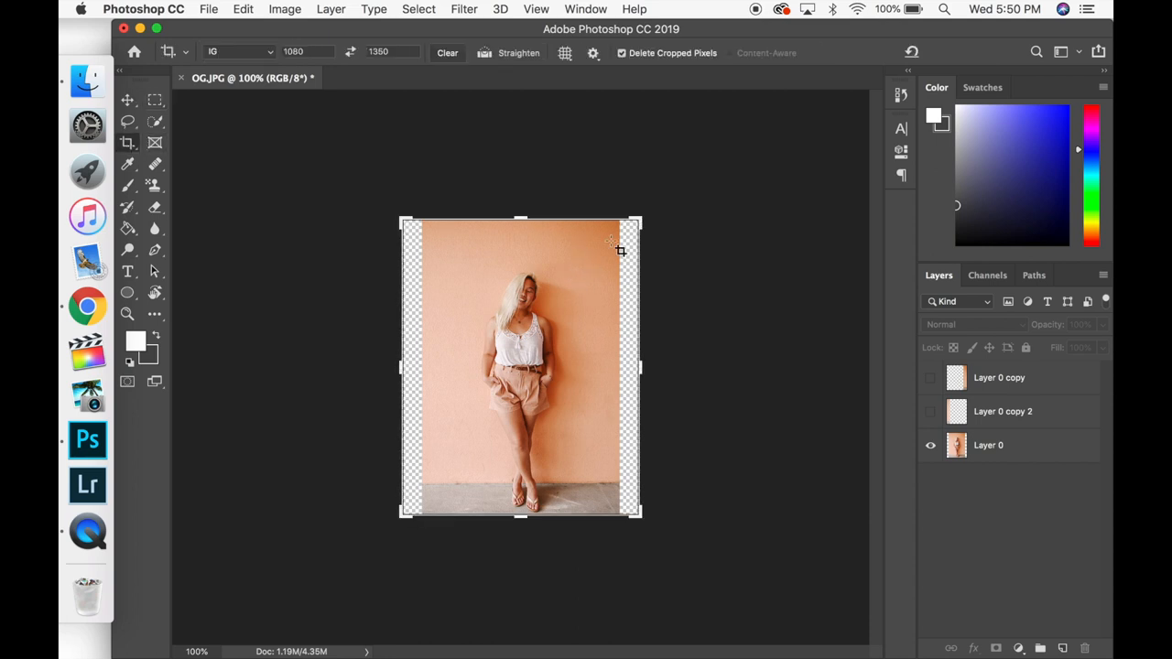
Step: Adjust the crop frame, then step back in History to the original single Layer 0 state
{"action": "left_click_drag", "start_coordinate": [641, 221], "coordinate": [630, 231]}
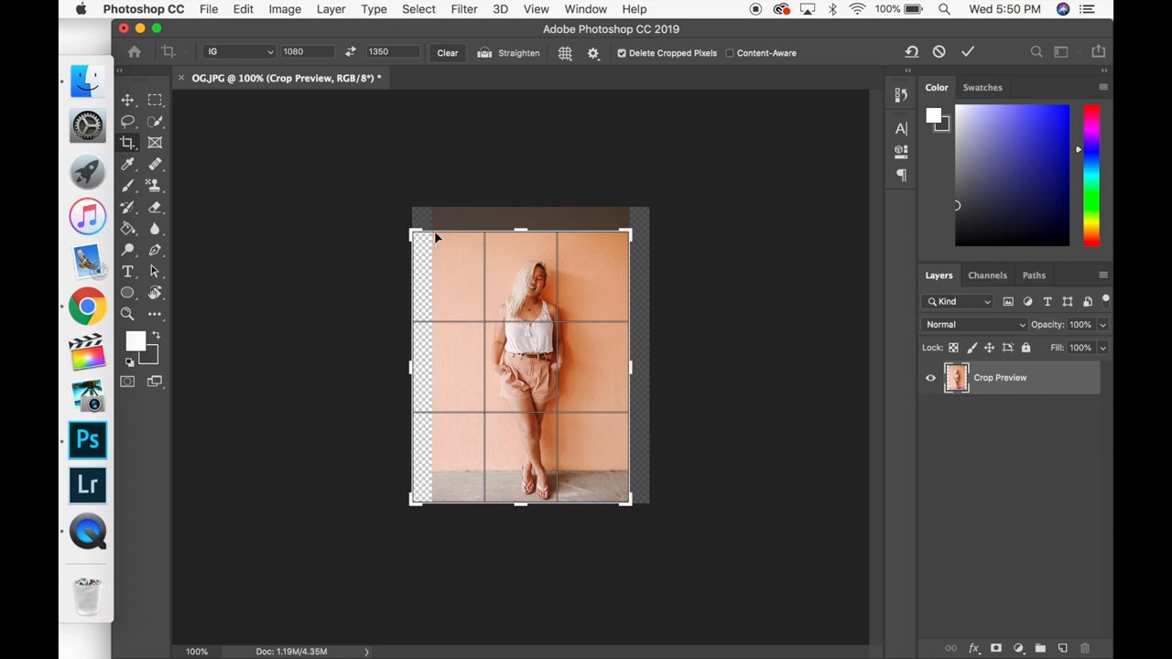
{"action": "left_click_drag", "start_coordinate": [412, 231], "coordinate": [425, 241]}
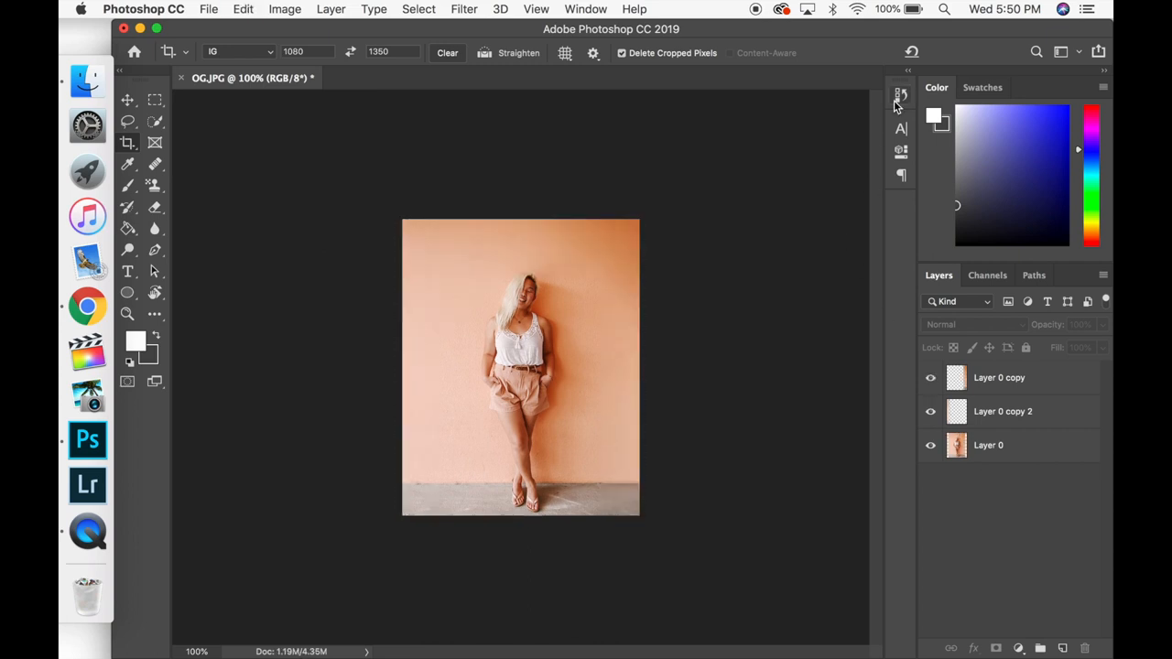
{"action": "left_click", "coordinate": [901, 95]}
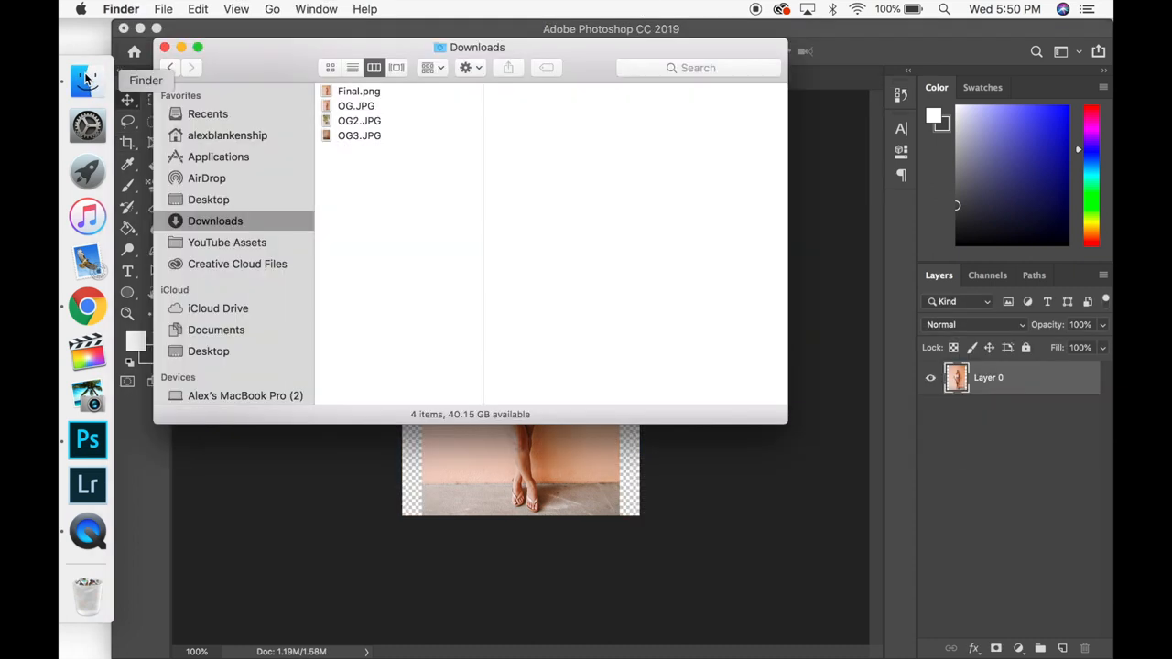
{"action": "mouse_move", "coordinate": [398, 129]}
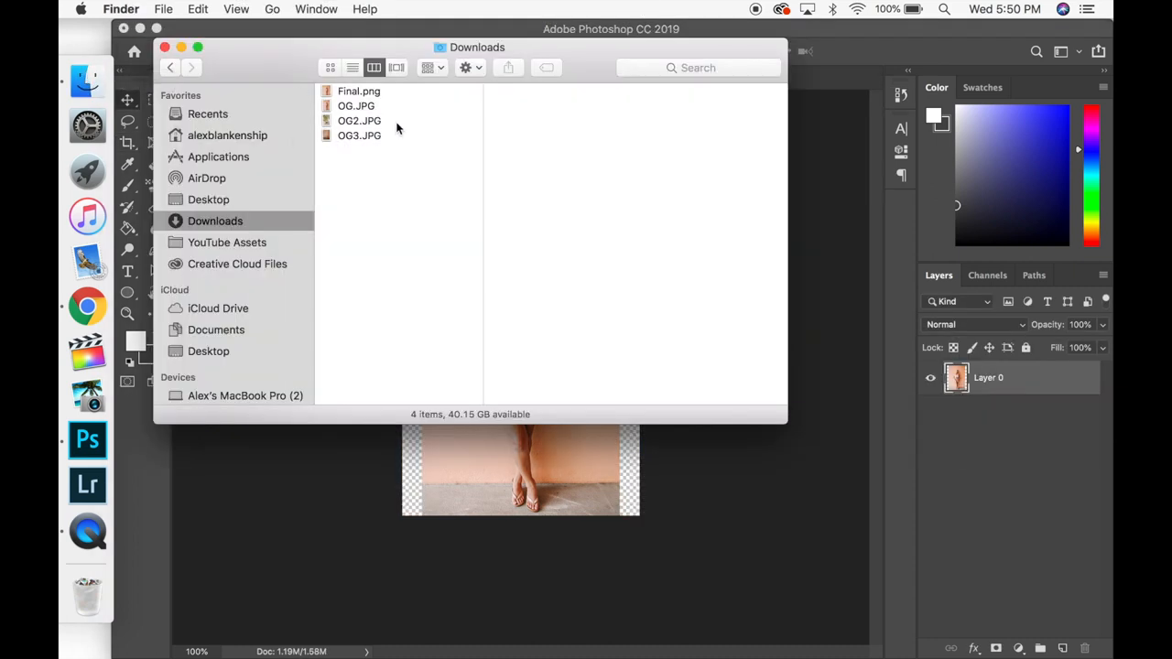
Step: Pick OG2.JPG and OG3.JPG together in Downloads and place them into the document
{"action": "left_click", "coordinate": [359, 121]}
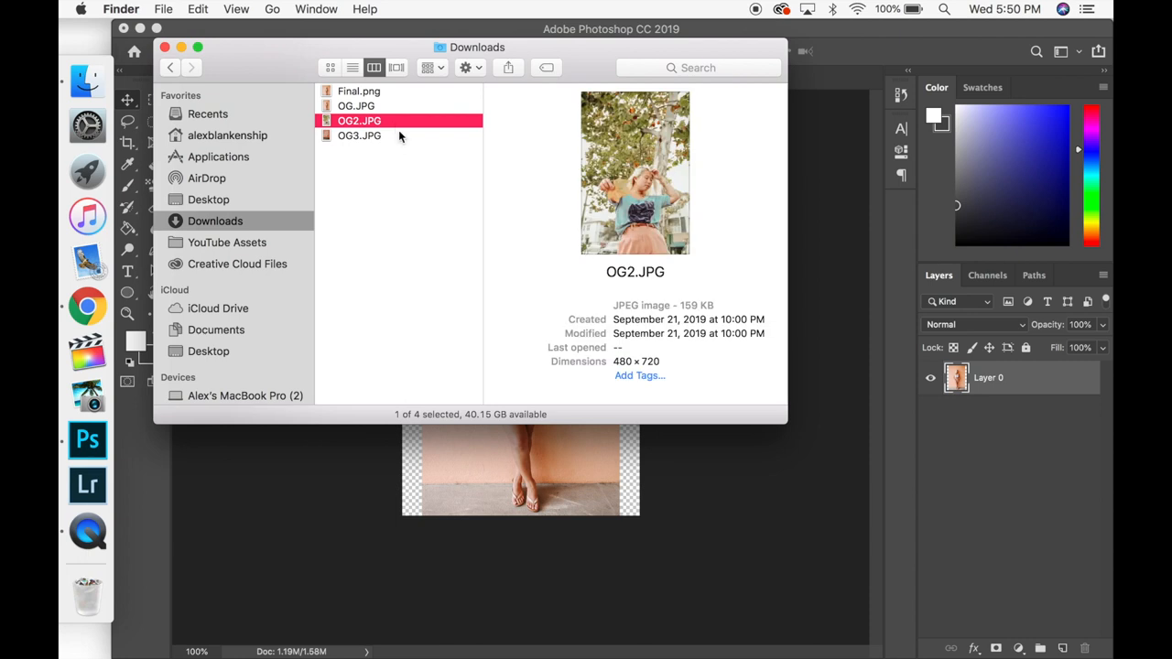
{"action": "left_click", "coordinate": [359, 135]}
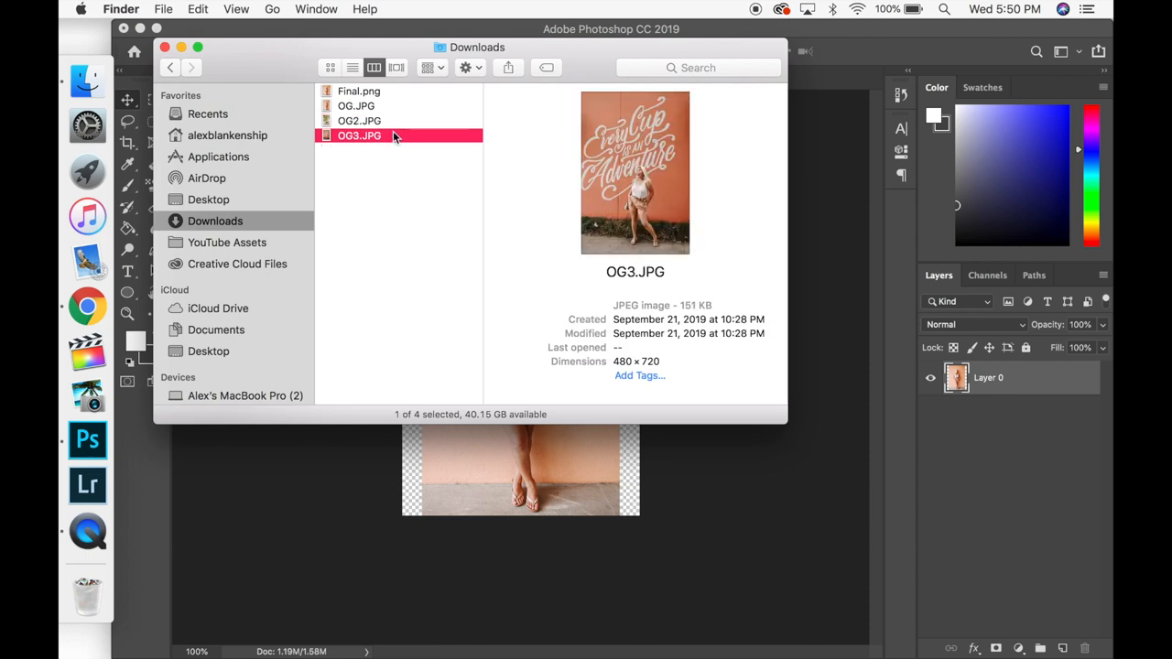
{"action": "left_click", "coordinate": [359, 121]}
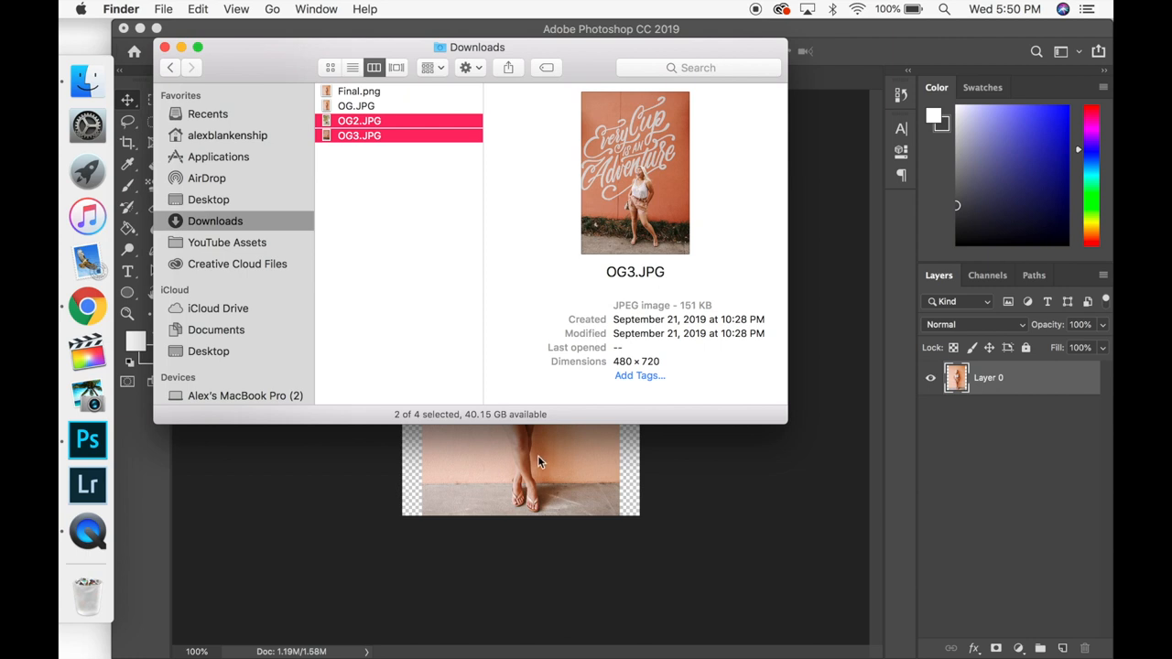
{"action": "left_click", "coordinate": [359, 136]}
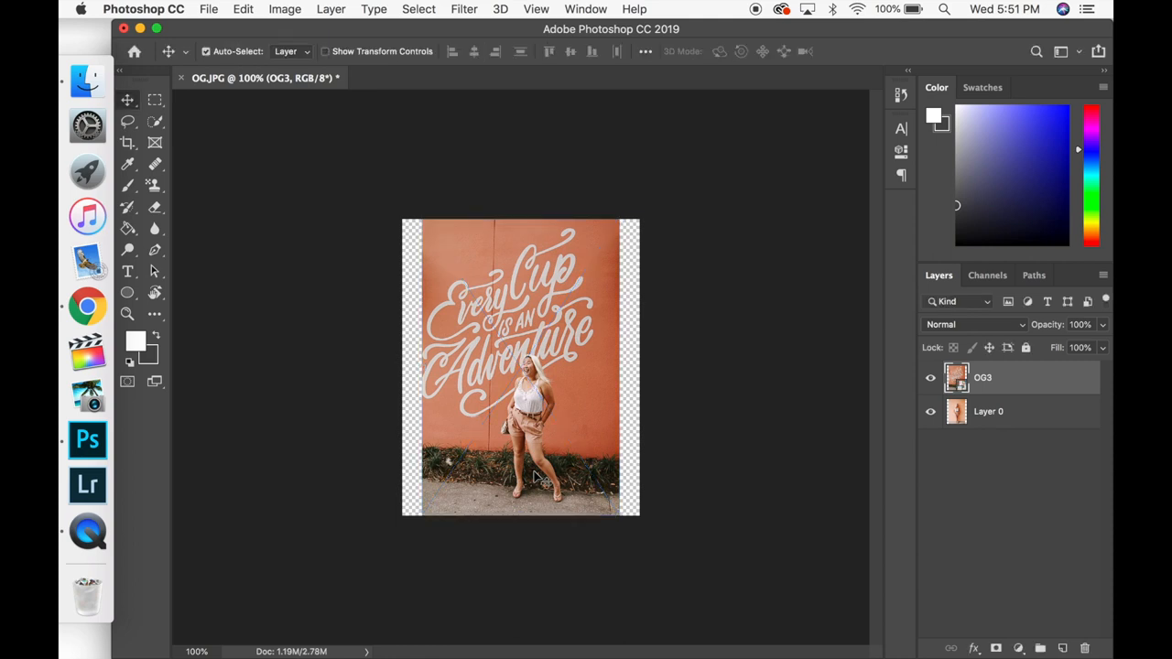
Step: Delete the old portrait layer and commit the IG crop around the OG3 photo
{"action": "left_click", "coordinate": [989, 410]}
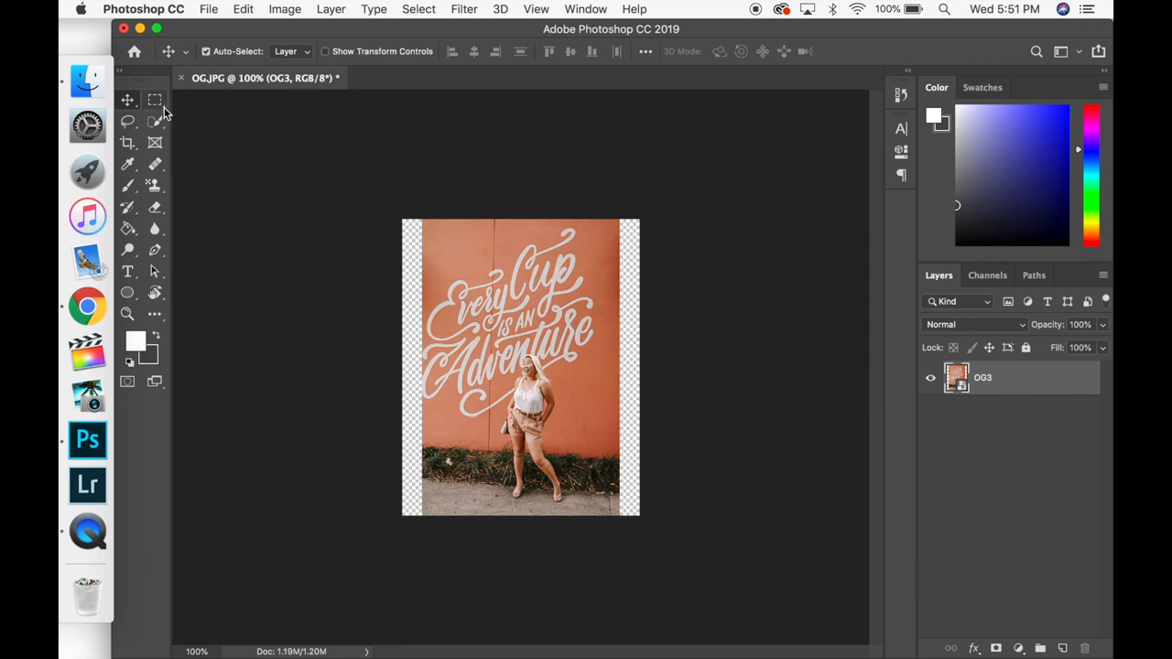
{"action": "left_click", "coordinate": [129, 143]}
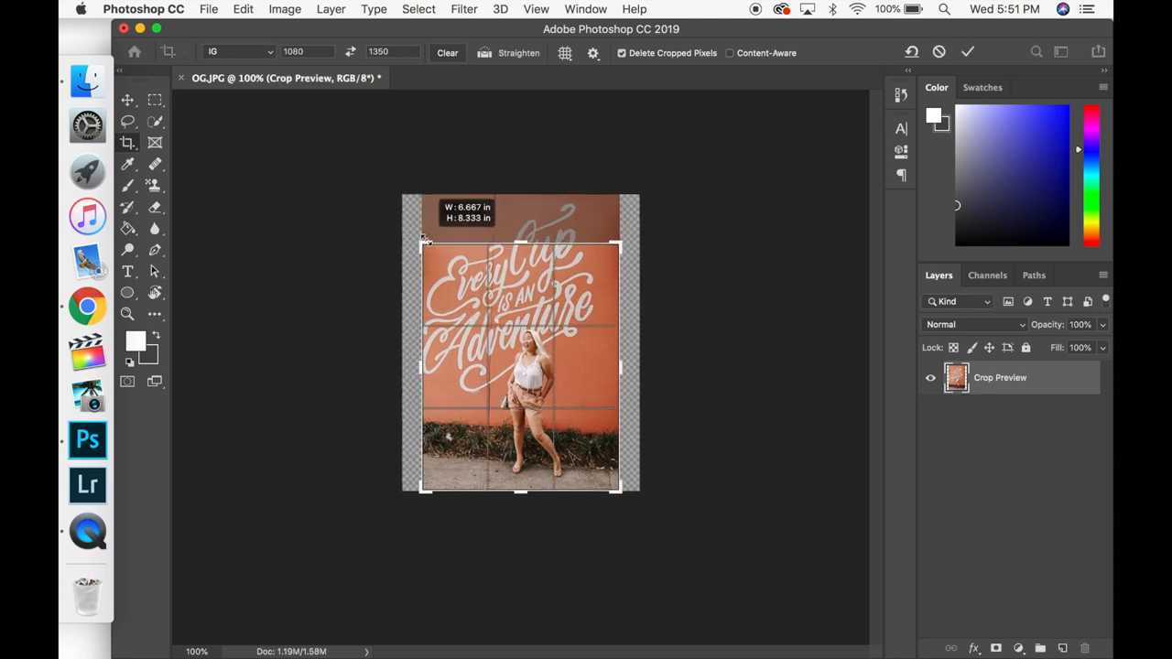
{"action": "left_click", "coordinate": [967, 51]}
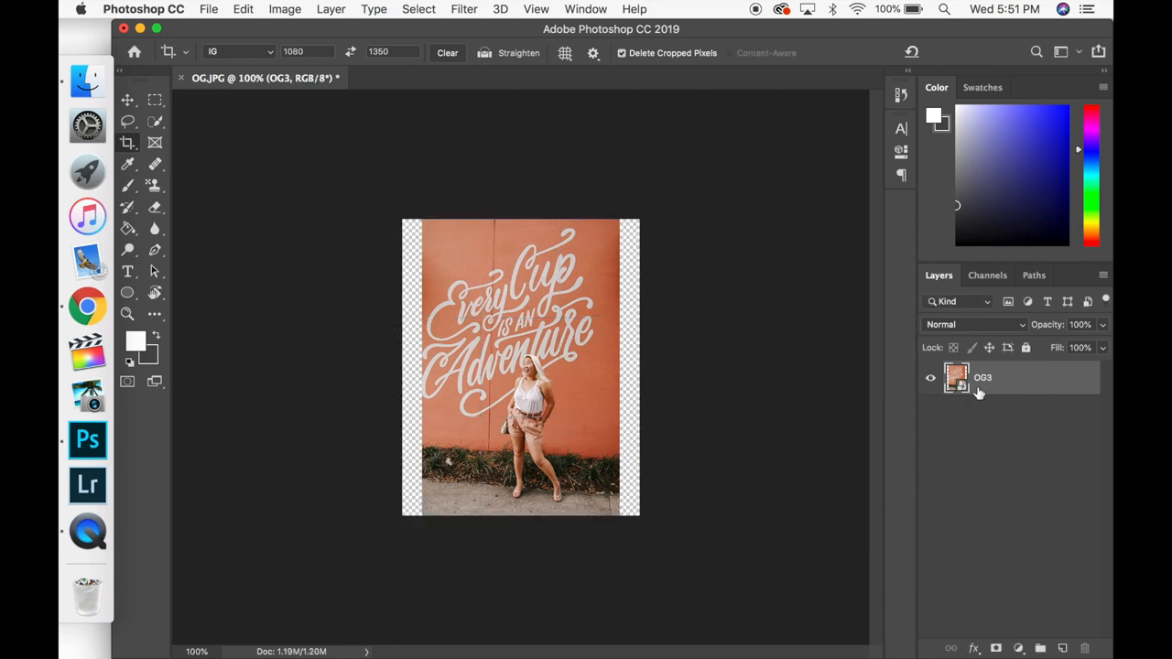
{"action": "mouse_move", "coordinate": [996, 383]}
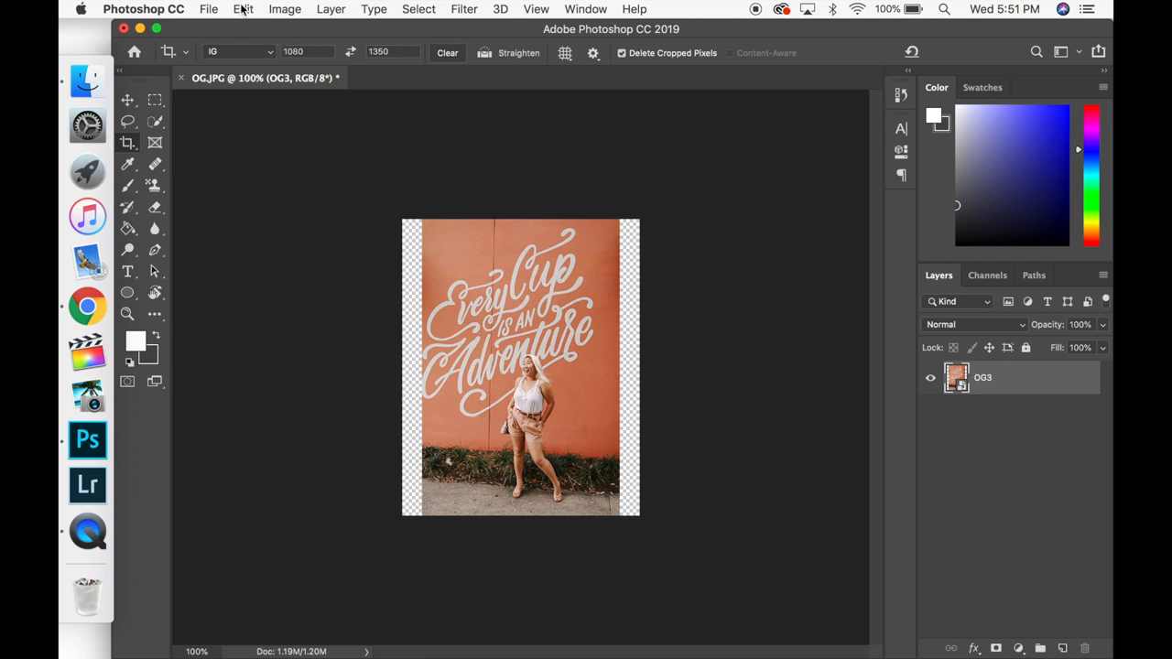
Step: Rasterize the OG3 smart object into a regular pixel layer
{"action": "left_click", "coordinate": [330, 7]}
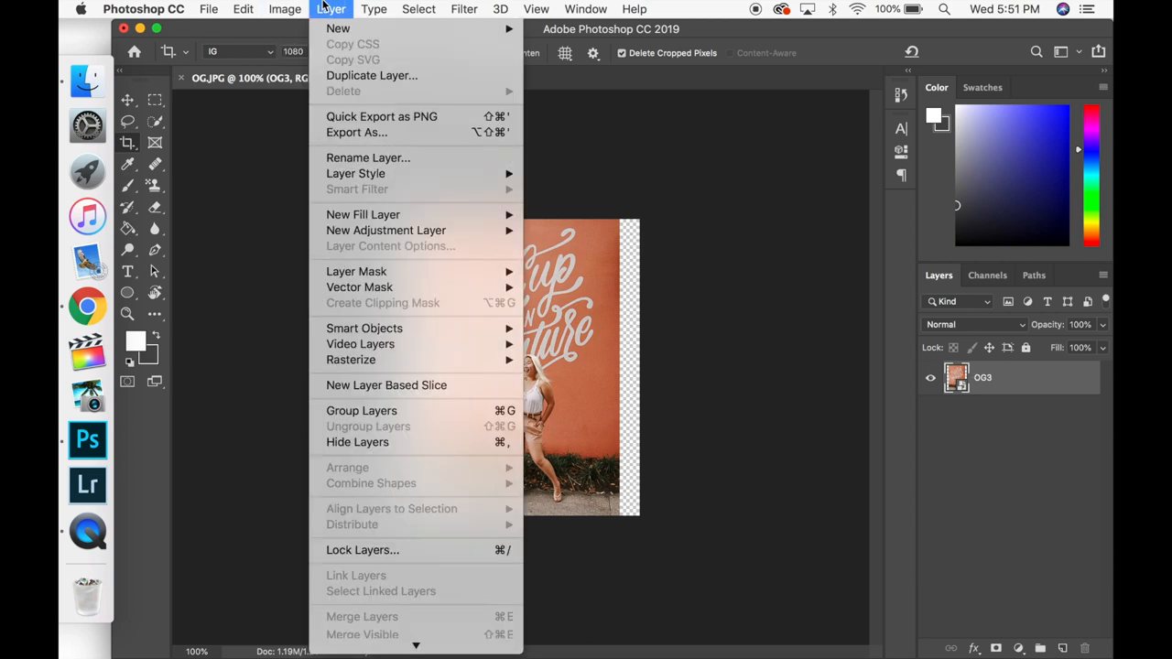
{"action": "mouse_move", "coordinate": [352, 359]}
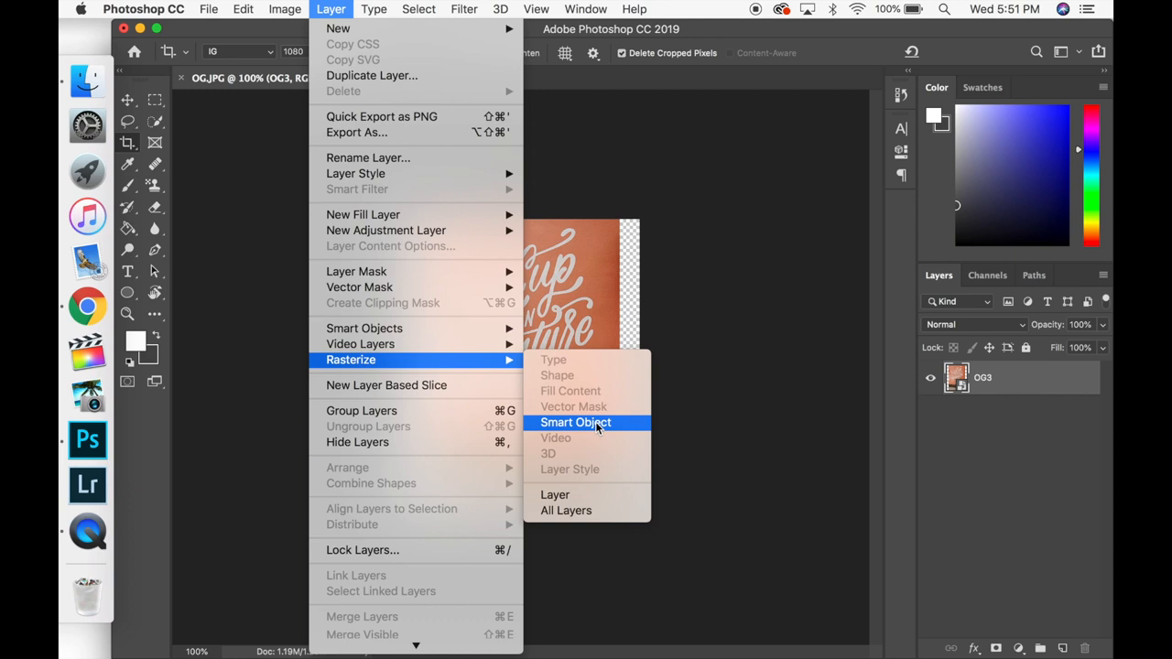
{"action": "left_click", "coordinate": [575, 422]}
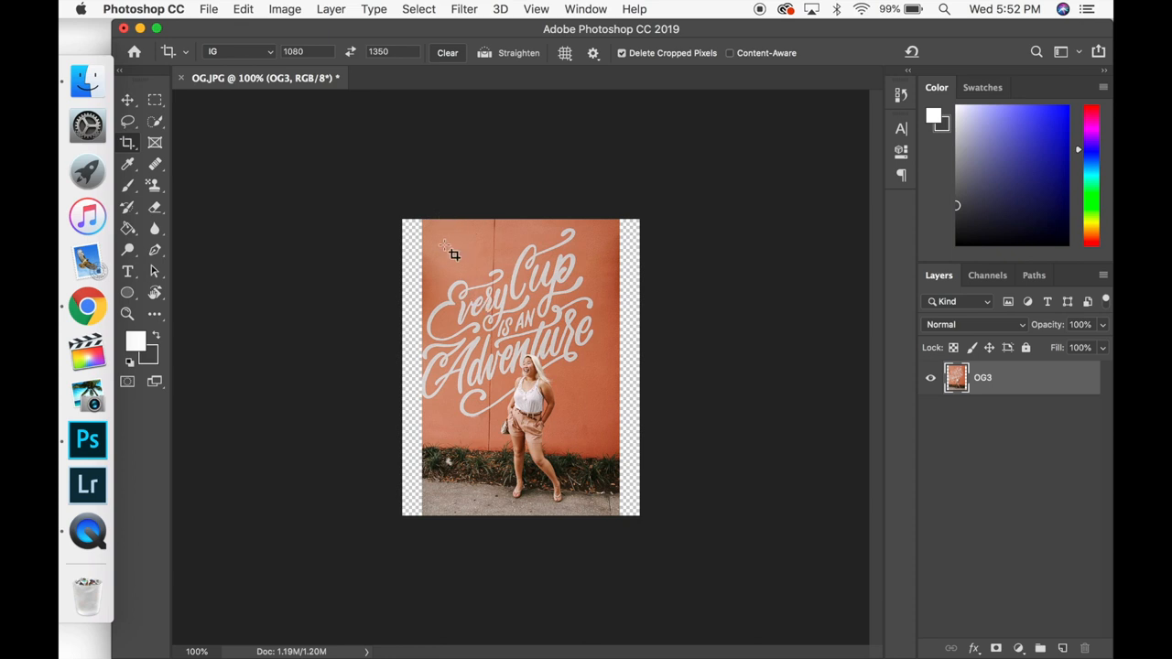
Step: Content-aware fill the OG3 photo's right transparent strip onto a new OG3 copy layer
{"action": "left_click", "coordinate": [154, 99]}
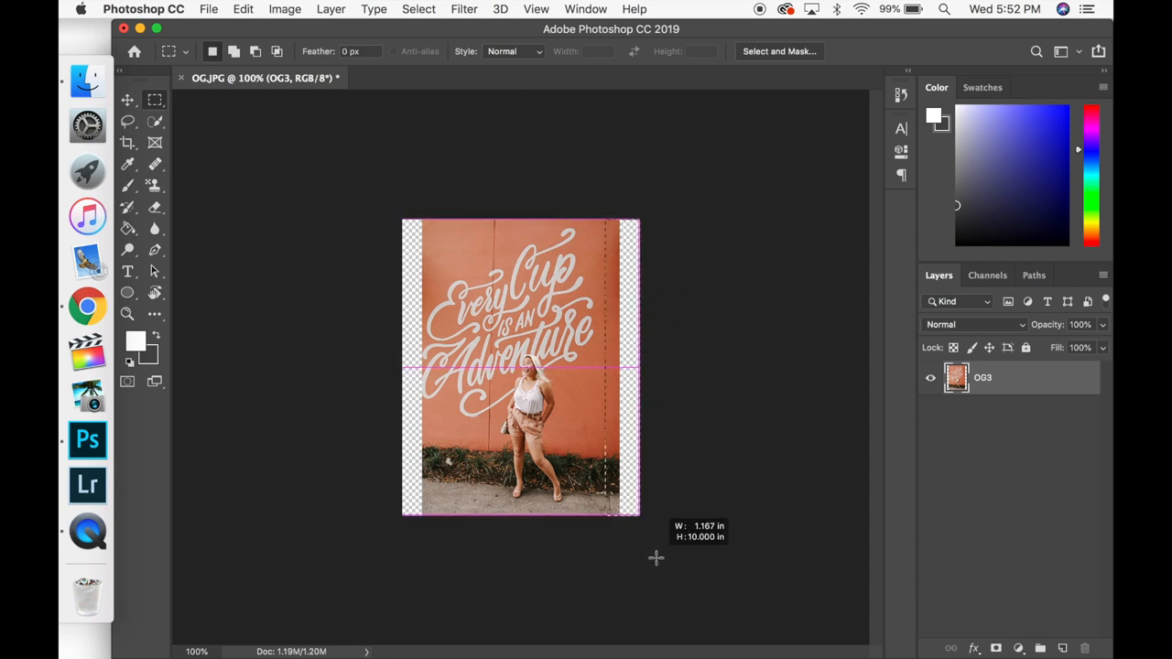
{"action": "left_click", "coordinate": [242, 9]}
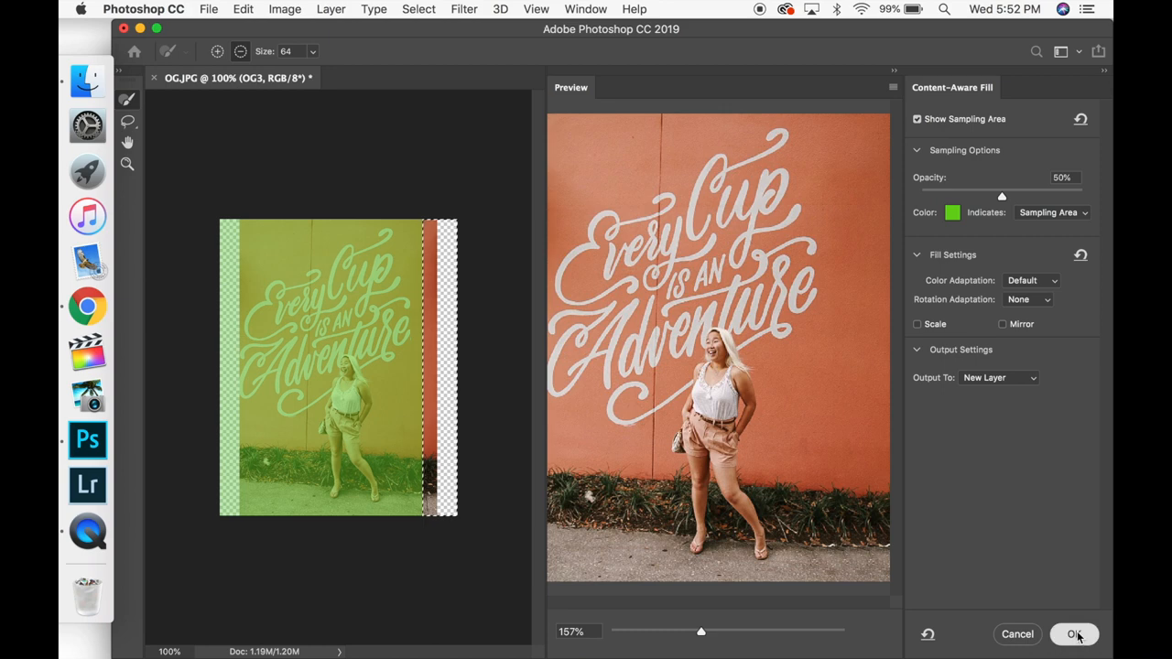
{"action": "left_click", "coordinate": [1073, 634]}
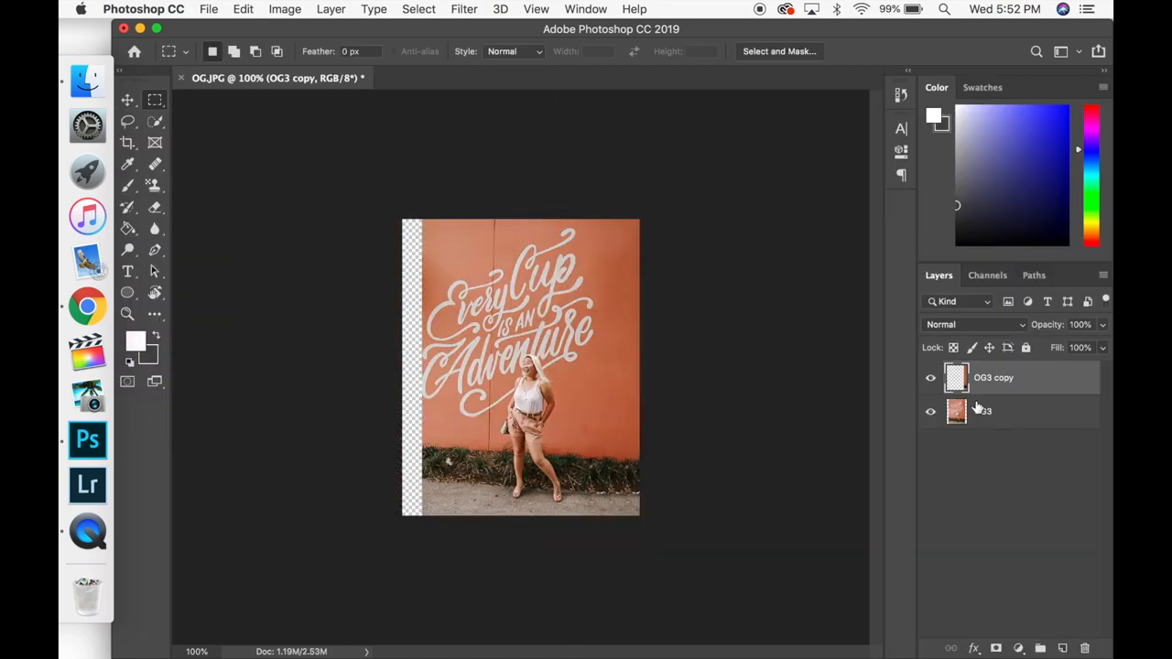
{"action": "left_click", "coordinate": [982, 410]}
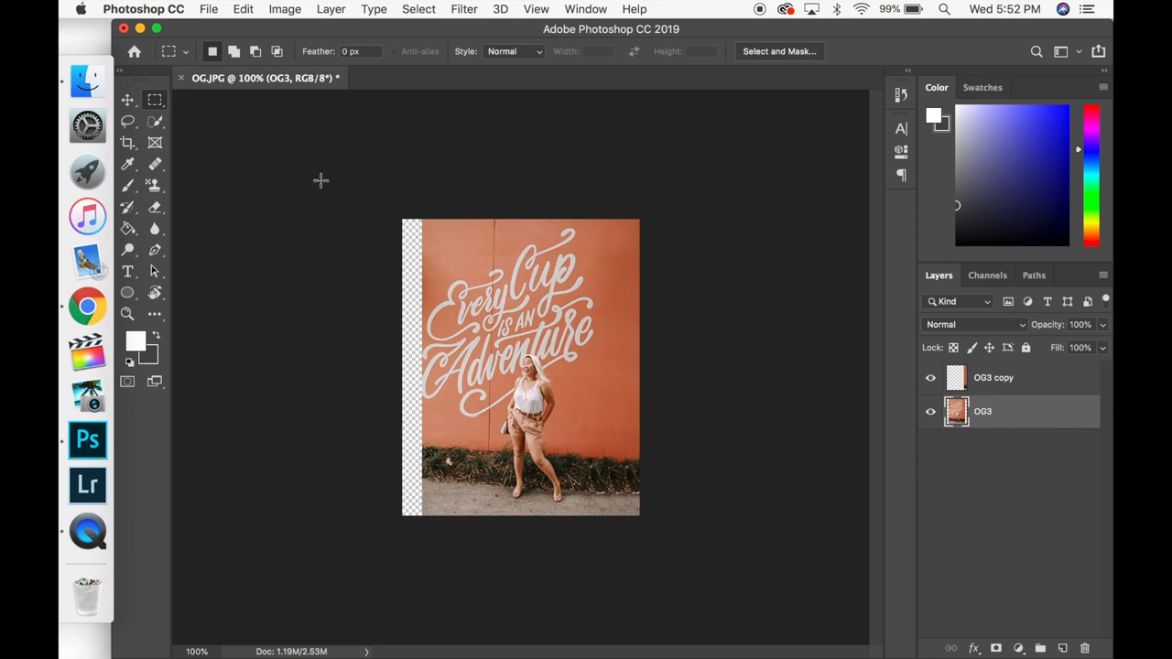
{"action": "left_click", "coordinate": [992, 377]}
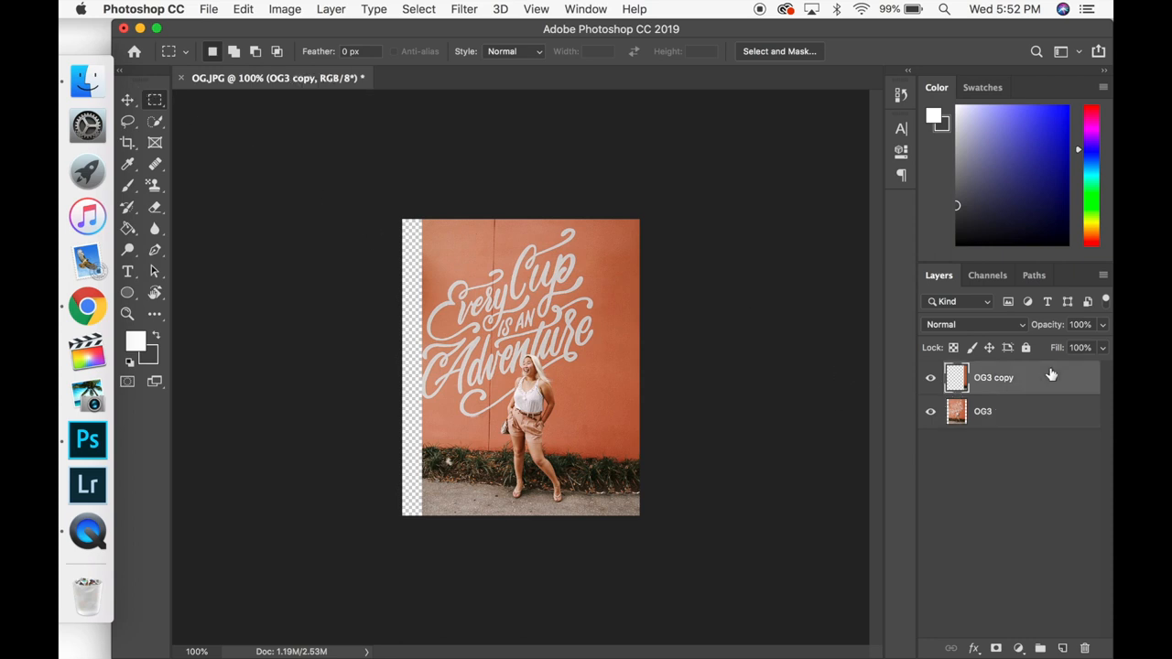
{"action": "mouse_move", "coordinate": [438, 218]}
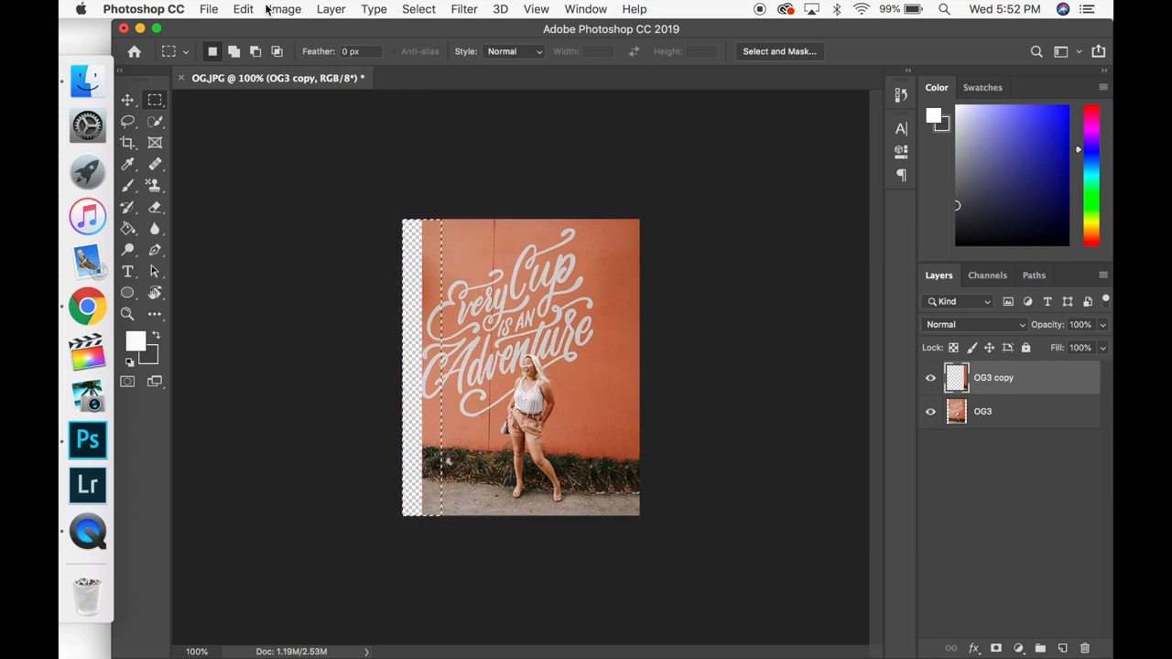
{"action": "left_click", "coordinate": [242, 7]}
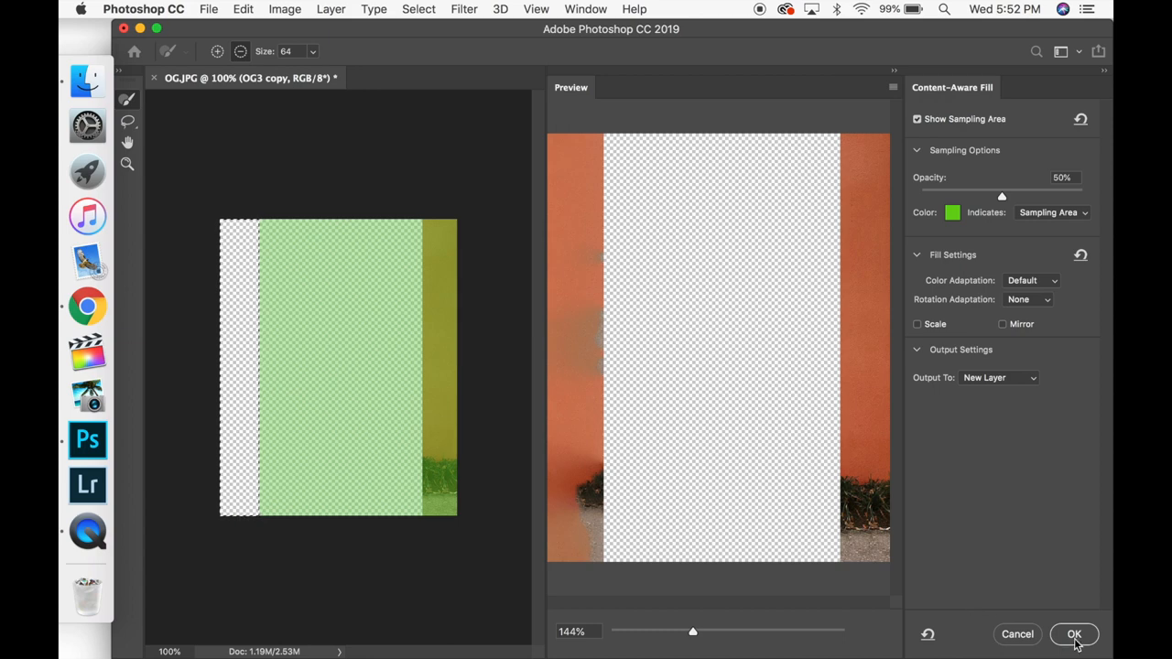
{"action": "left_click", "coordinate": [1074, 633]}
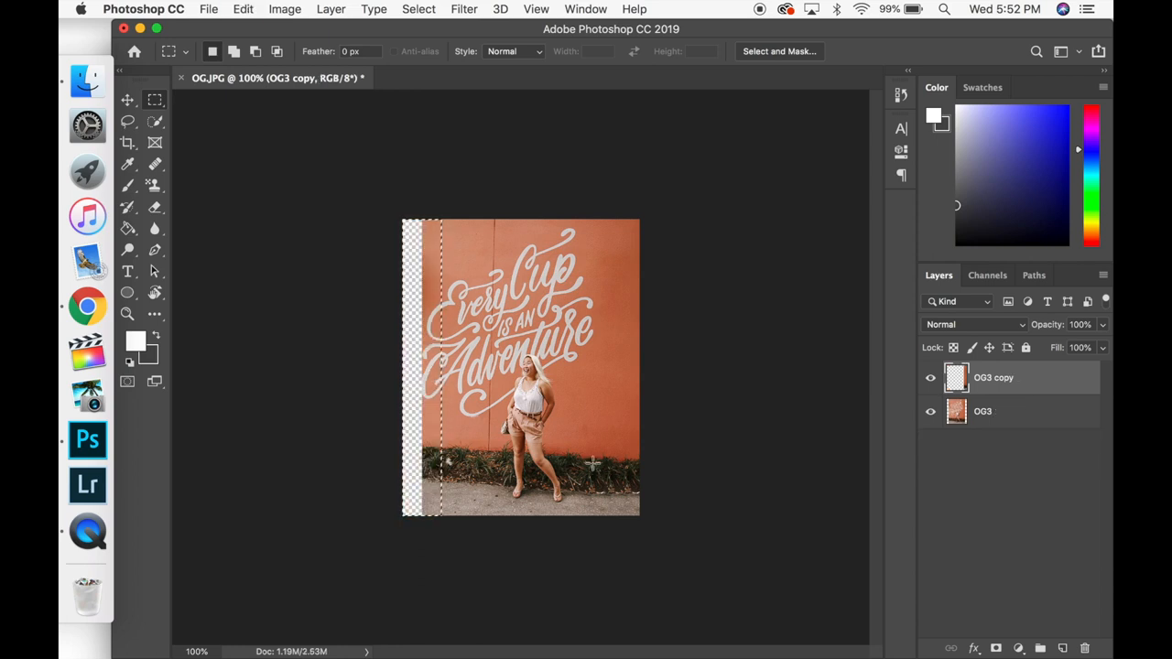
Step: Content-aware fill the left transparent strip of the OG3 portrait onto a new OG3 copy 2 layer
{"action": "left_click", "coordinate": [981, 410]}
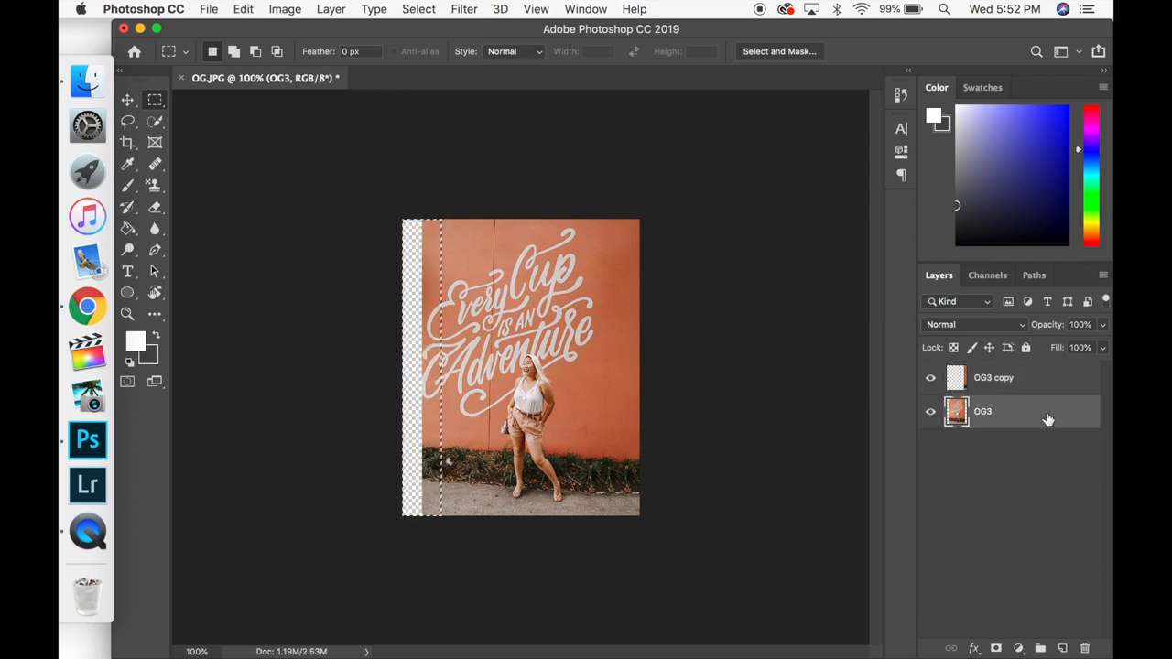
{"action": "left_click", "coordinate": [209, 9]}
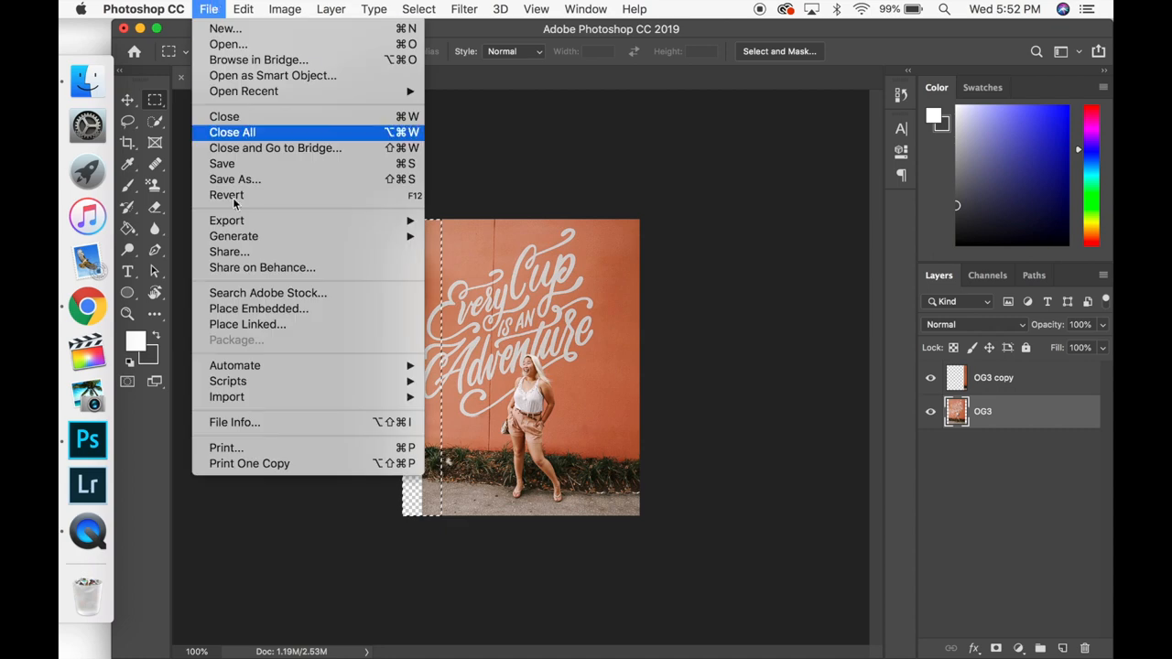
{"action": "left_click", "coordinate": [242, 10]}
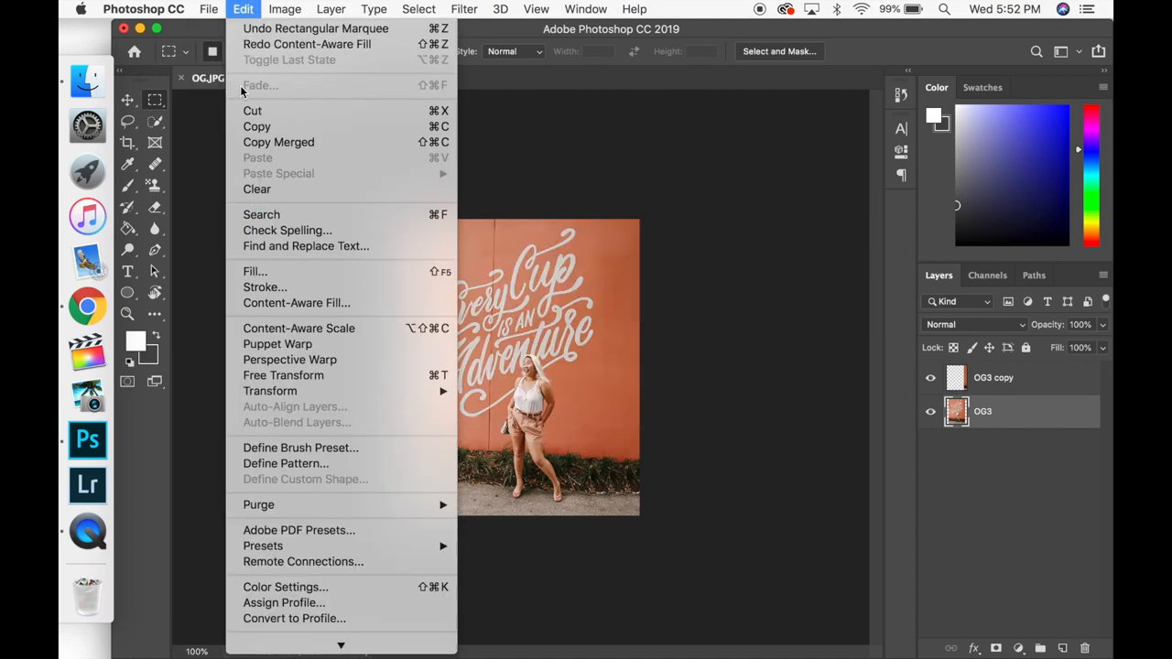
{"action": "left_click", "coordinate": [297, 305]}
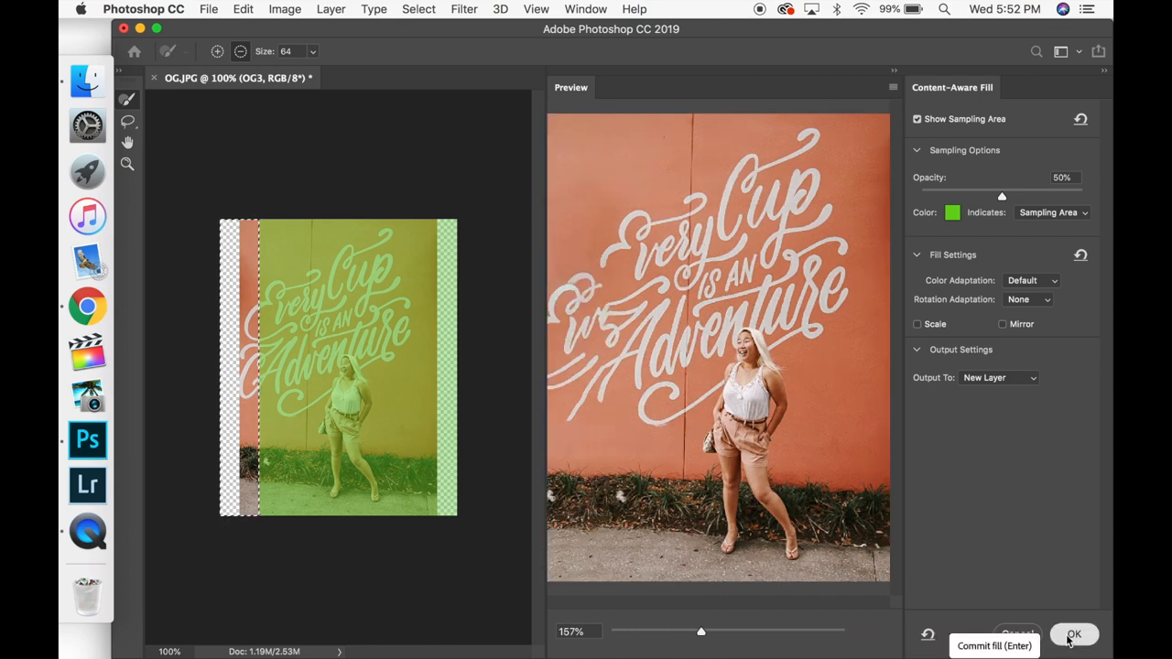
{"action": "left_click", "coordinate": [1074, 634]}
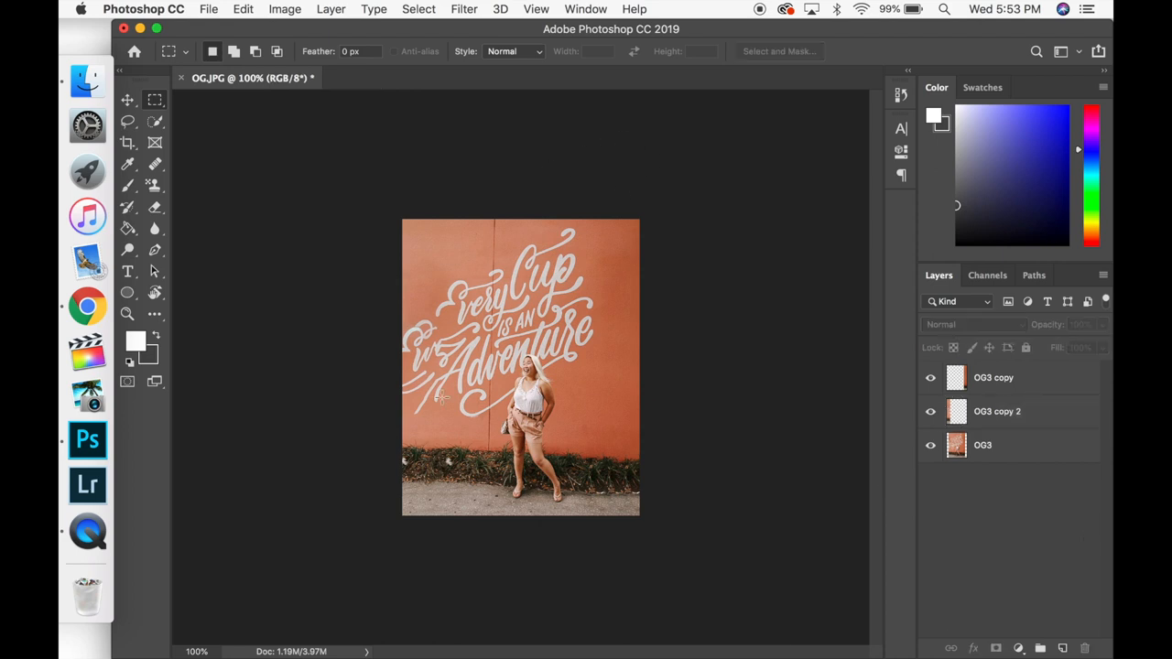
{"action": "mouse_move", "coordinate": [802, 499]}
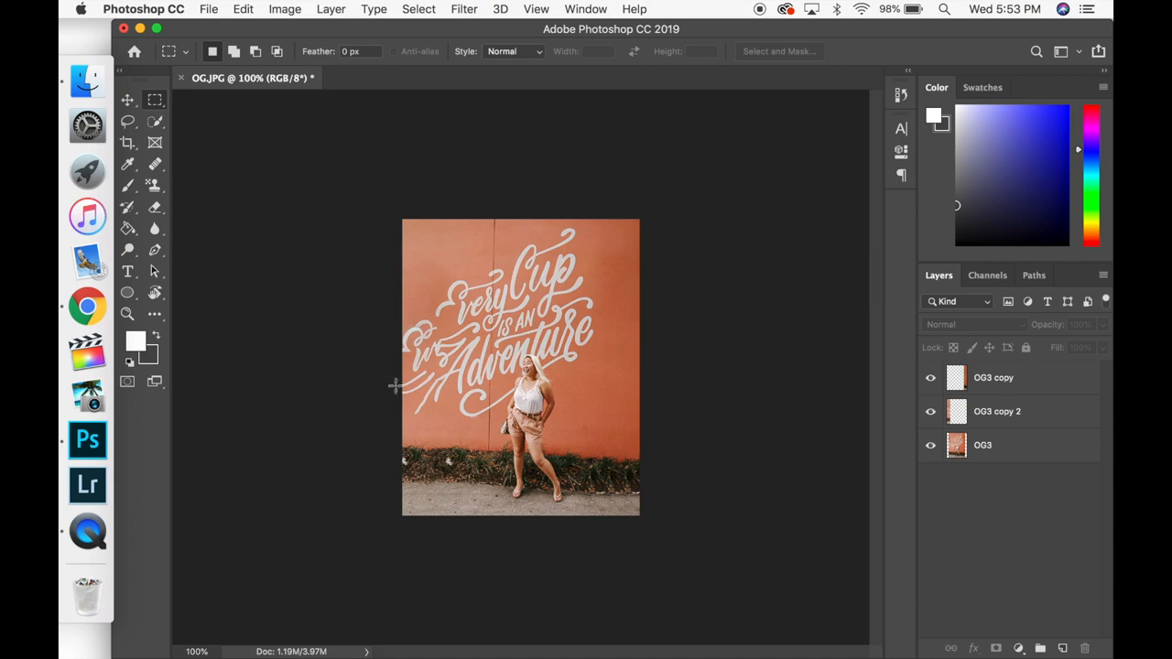
{"action": "mouse_move", "coordinate": [578, 585]}
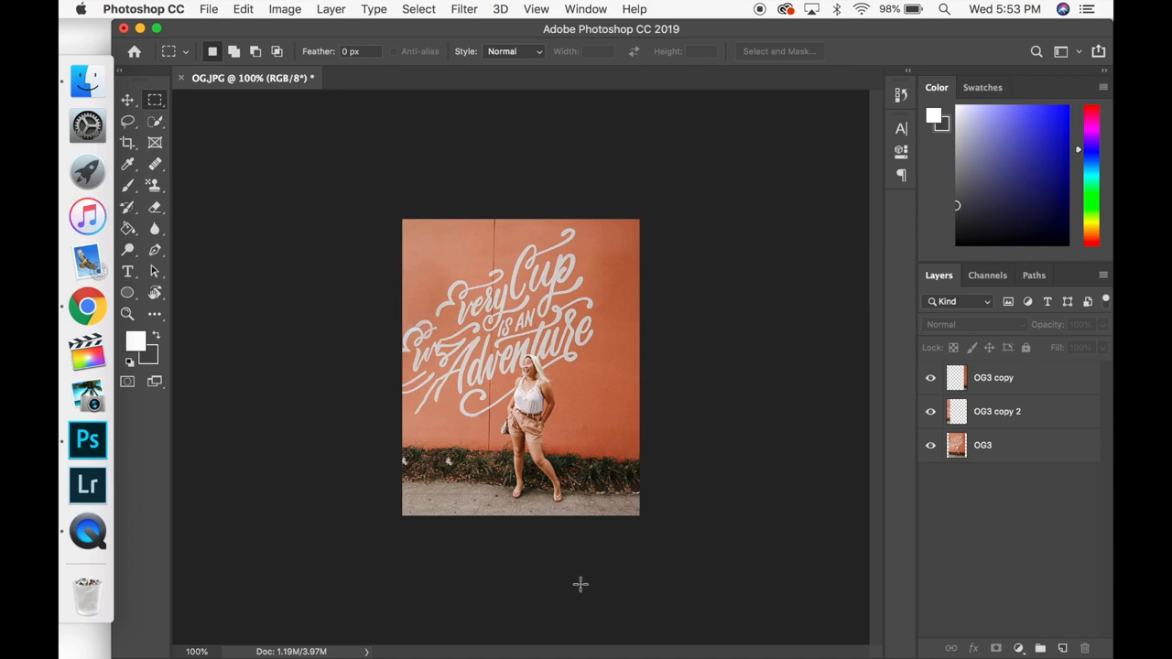
{"action": "left_click", "coordinate": [209, 7]}
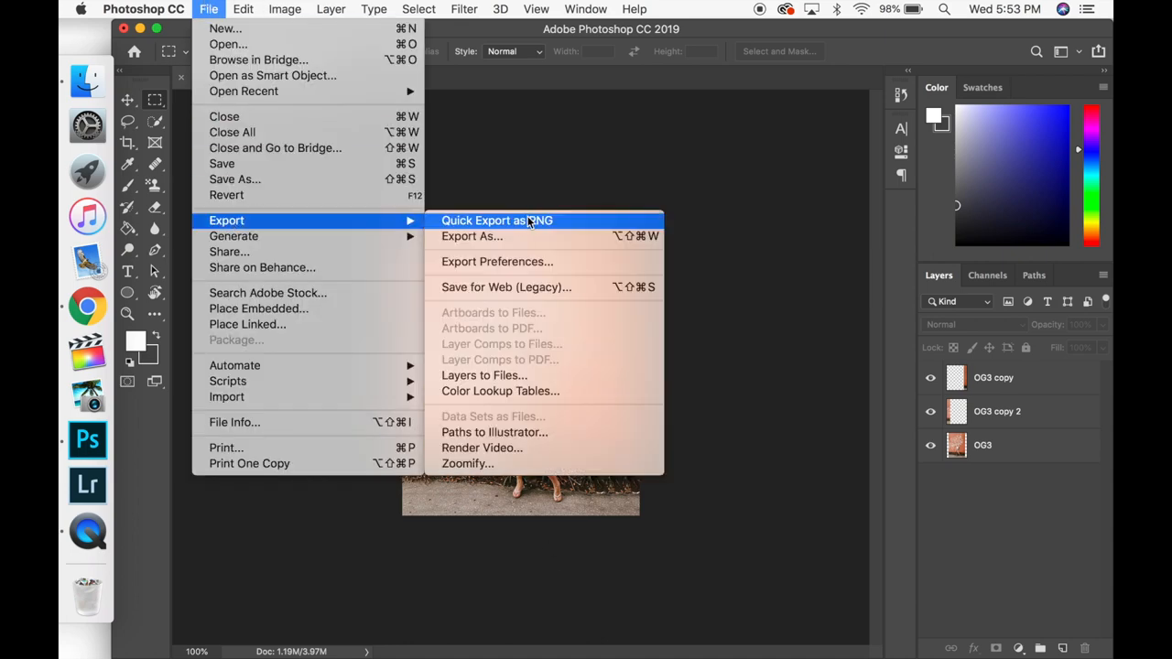
Step: Quick-export the canvas as PNG, naming it Final2.png in Downloads
{"action": "left_click", "coordinate": [498, 220]}
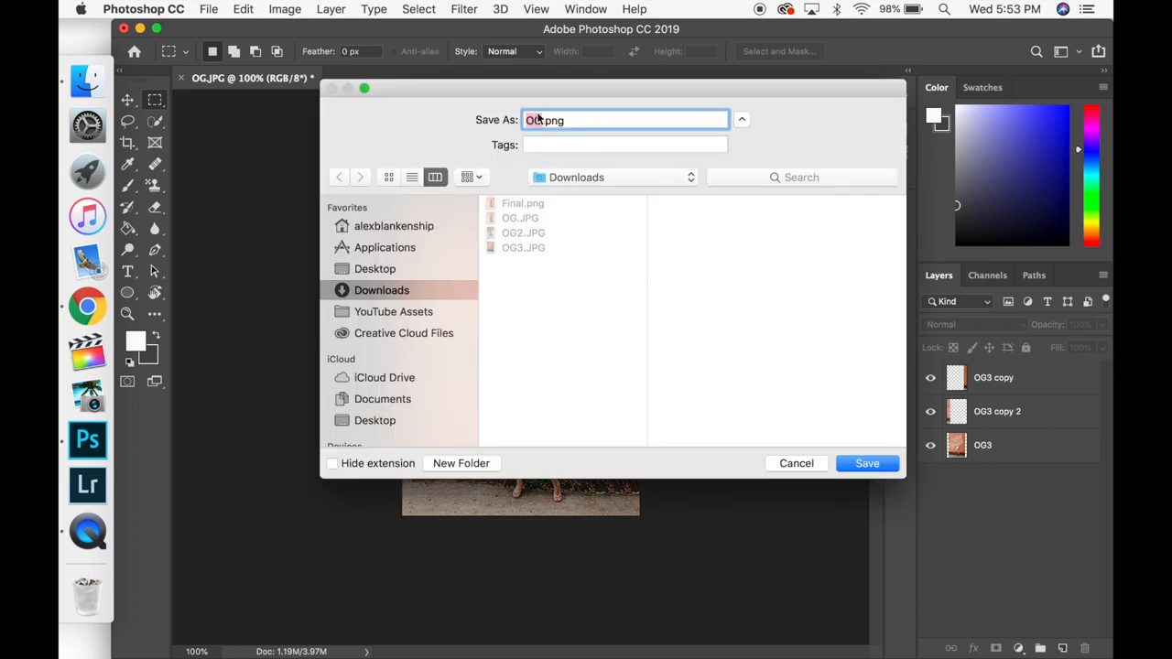
{"action": "left_click", "coordinate": [331, 463]}
{"action": "type", "text": "Final2"}
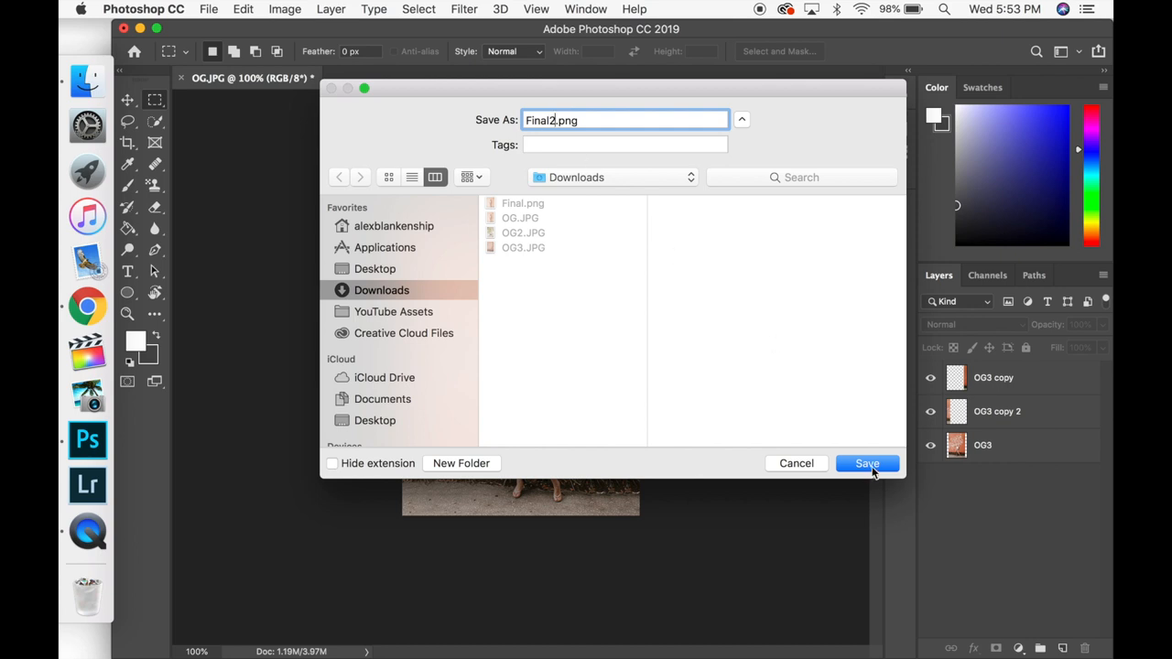
{"action": "left_click", "coordinate": [867, 463]}
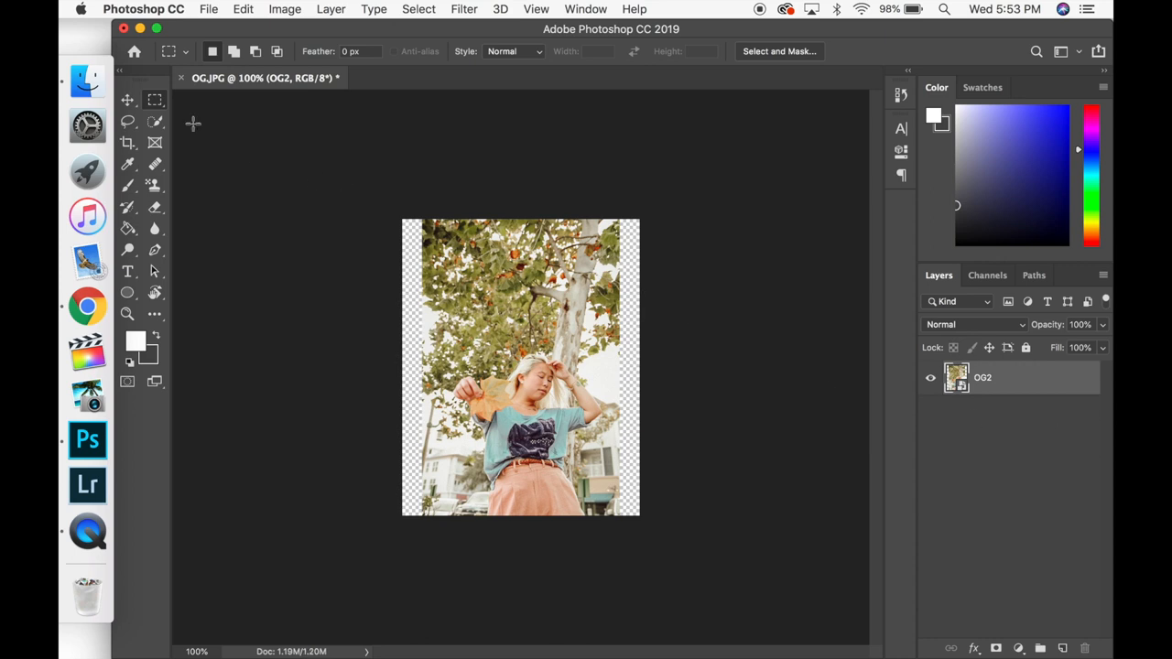
Step: Browse the Image menu commands and dismiss them without choosing any
{"action": "left_click", "coordinate": [286, 9]}
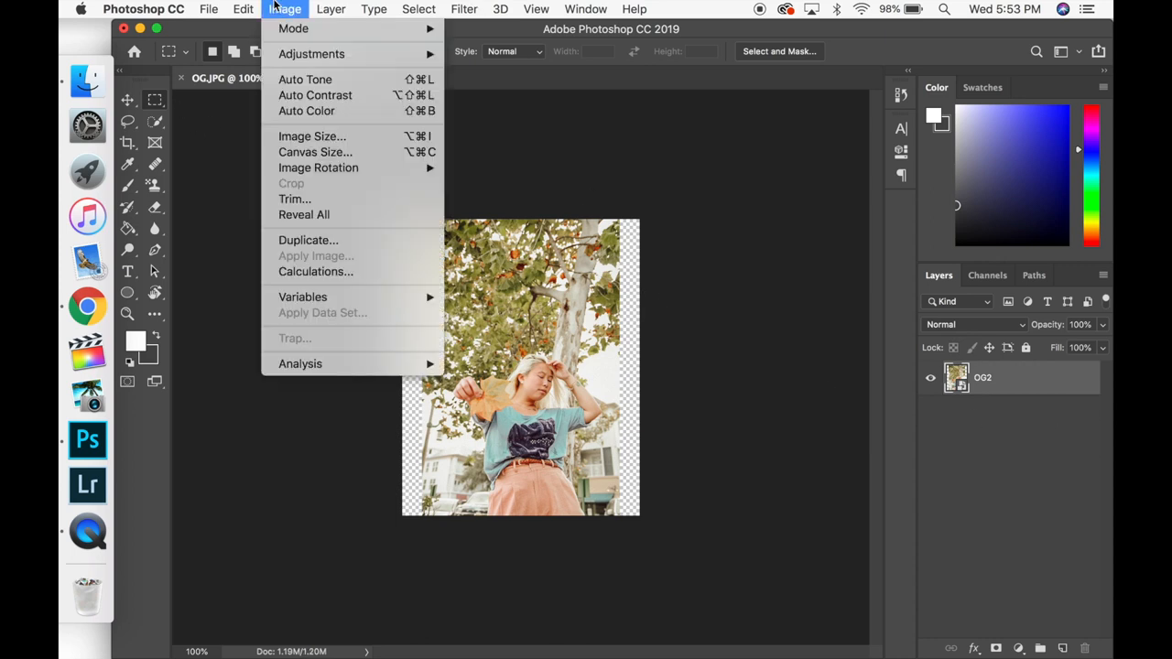
{"action": "left_click", "coordinate": [331, 9]}
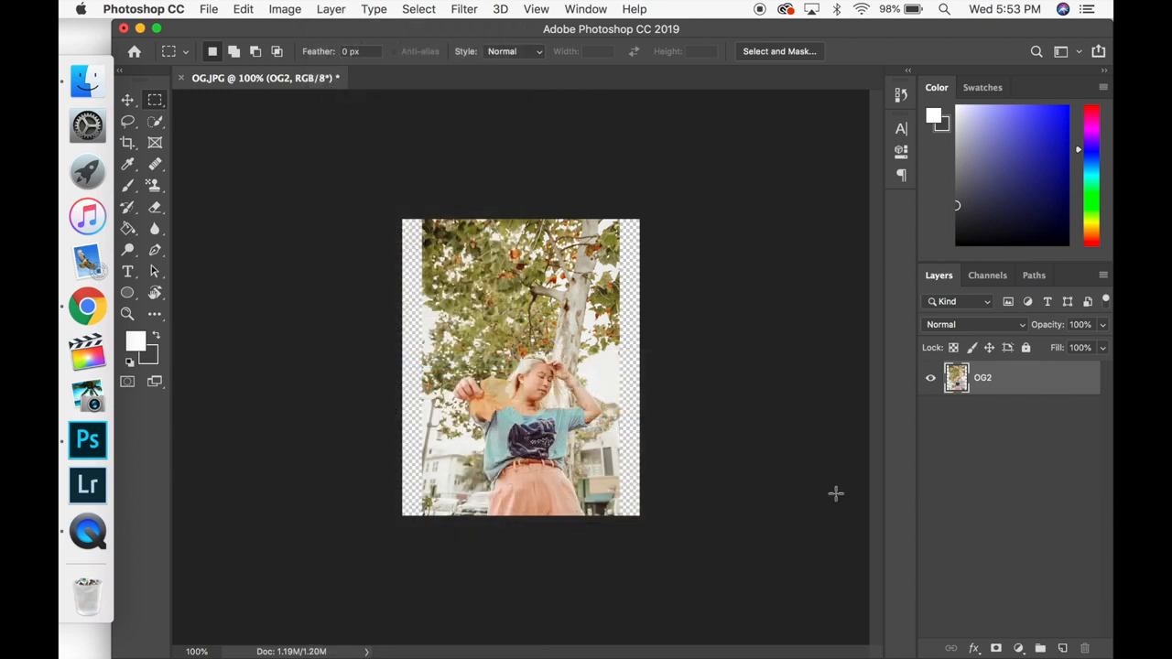
{"action": "mouse_move", "coordinate": [602, 218]}
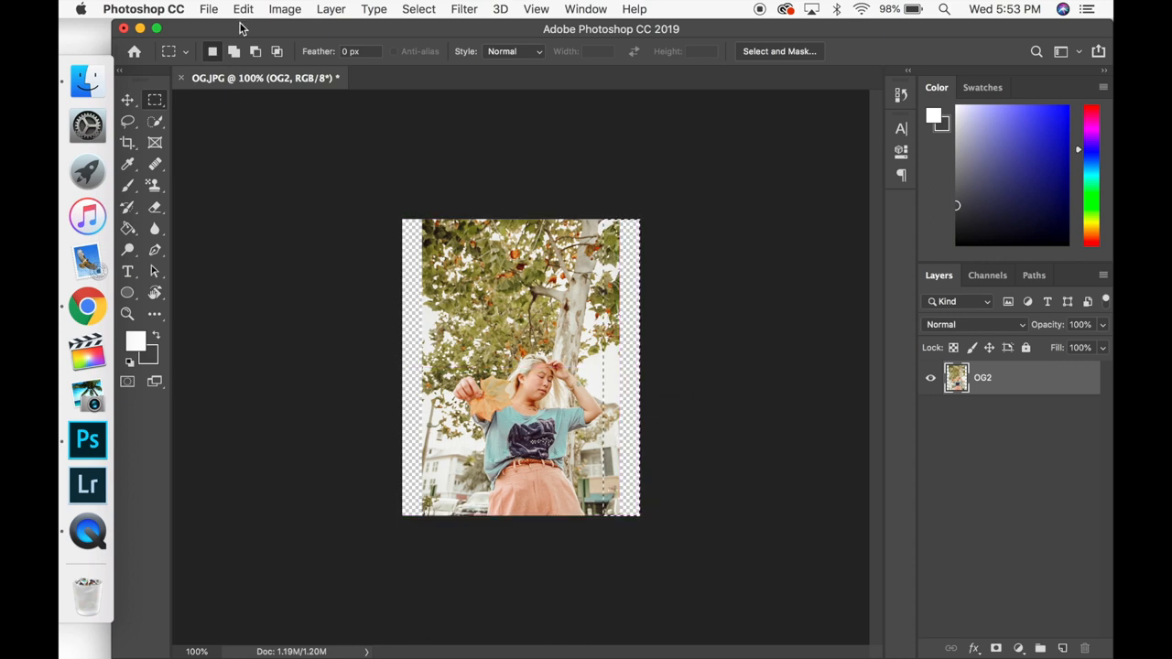
{"action": "left_click", "coordinate": [242, 7]}
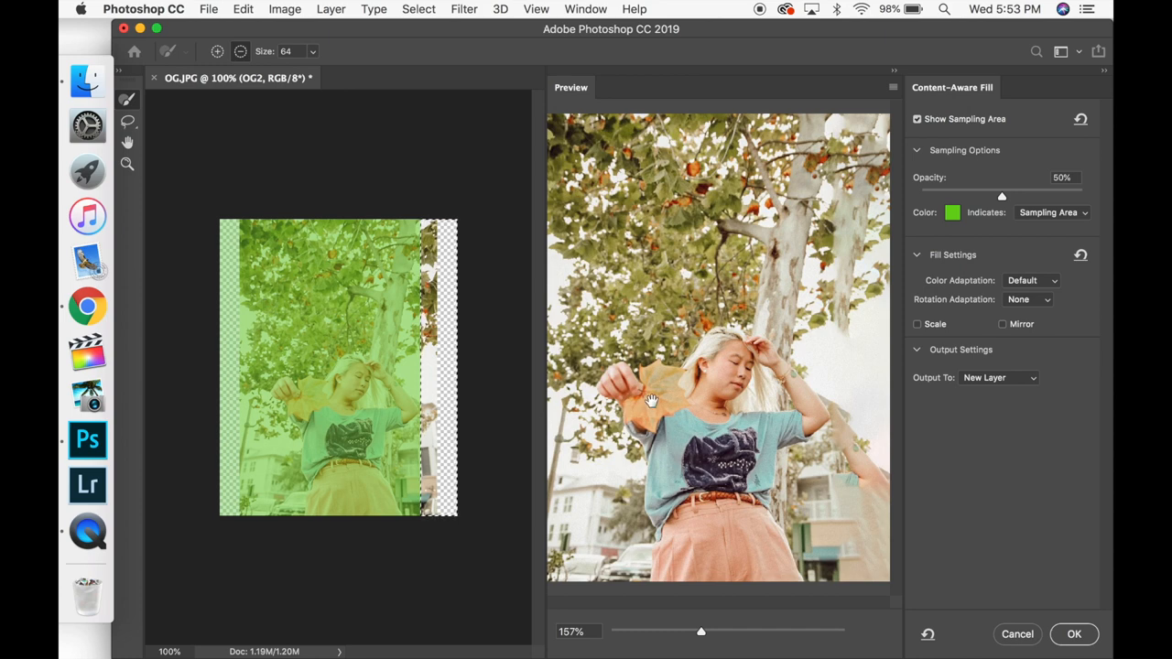
{"action": "mouse_move", "coordinate": [954, 484]}
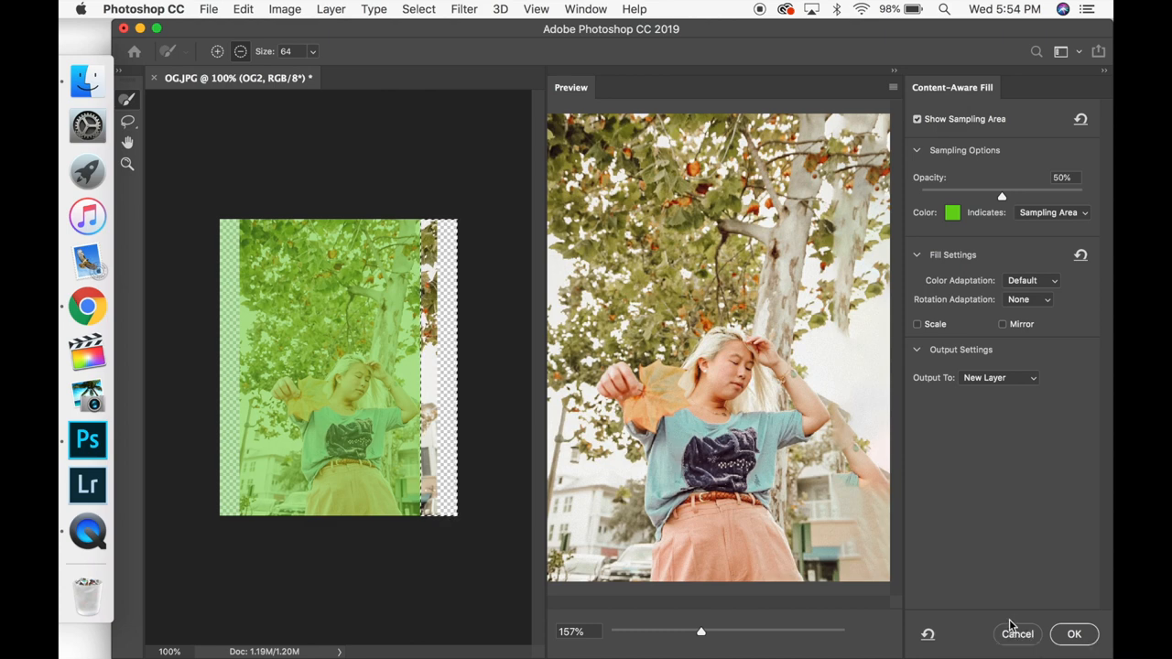
{"action": "left_click", "coordinate": [1073, 633]}
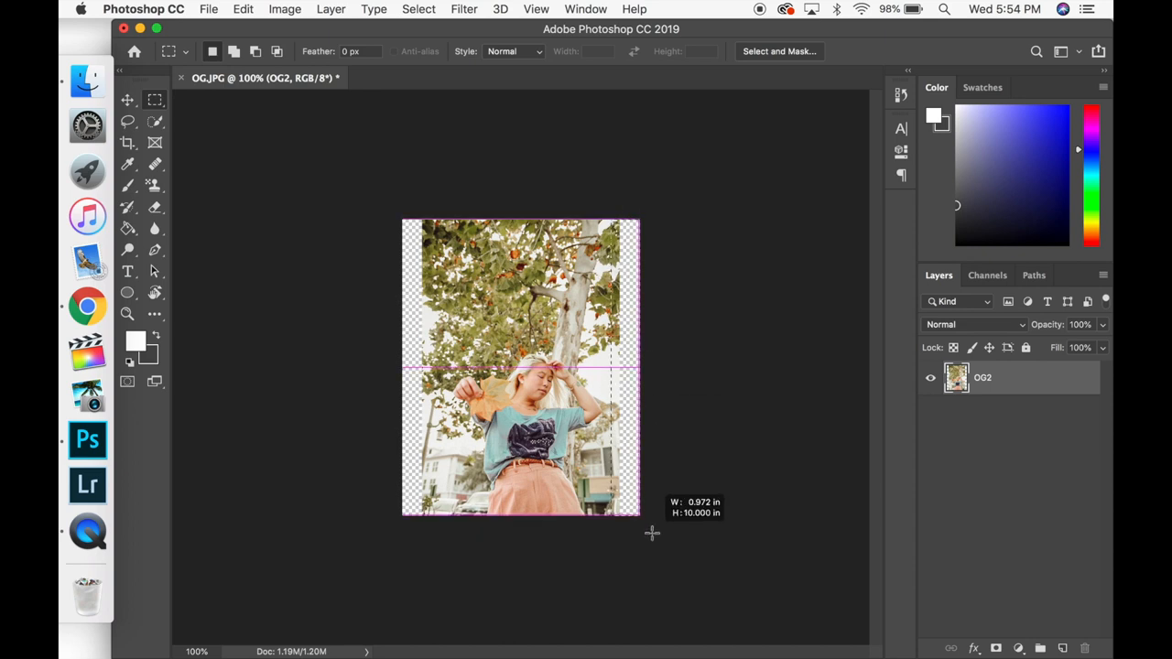
Step: Content-aware fill the right strip of the OG2 tree portrait onto a new OG2 copy layer
{"action": "left_click", "coordinate": [242, 9]}
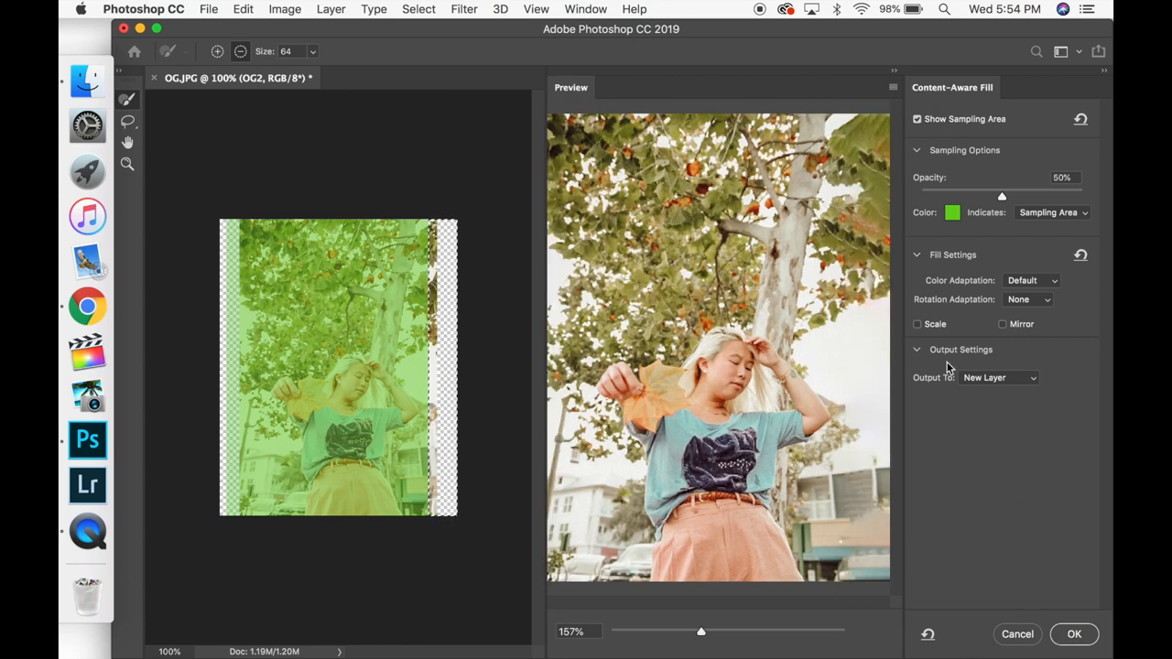
{"action": "left_click", "coordinate": [1073, 634]}
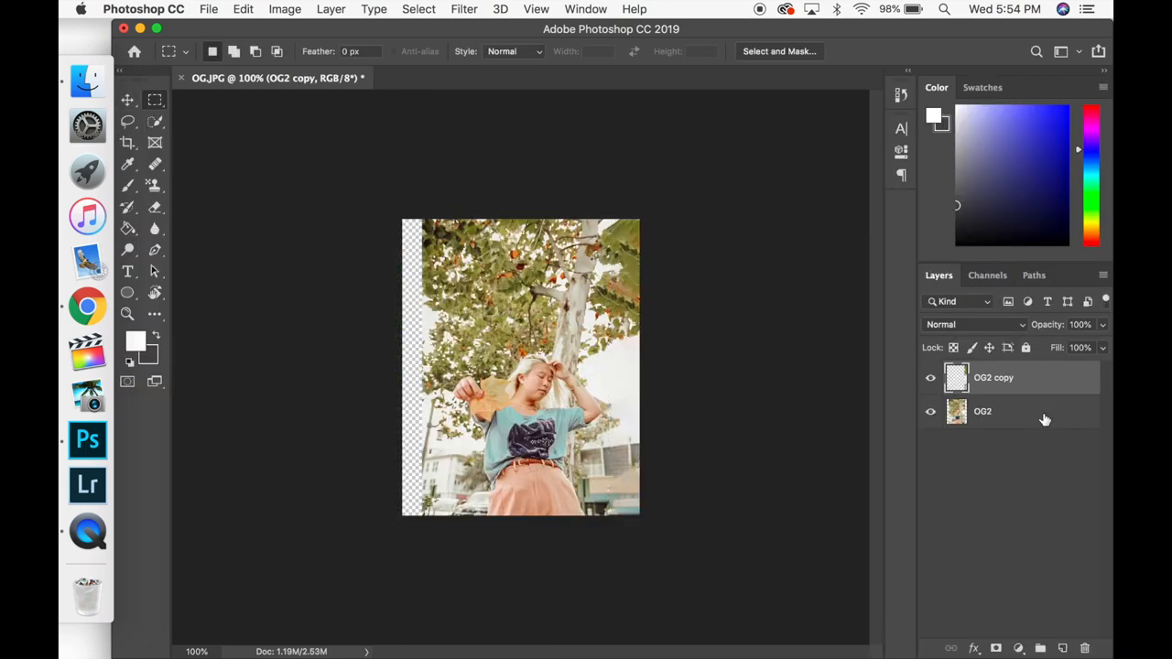
Step: Content-aware fill the left strip of the OG2 tree portrait onto a new OG2 copy 2 layer
{"action": "left_click", "coordinate": [982, 411]}
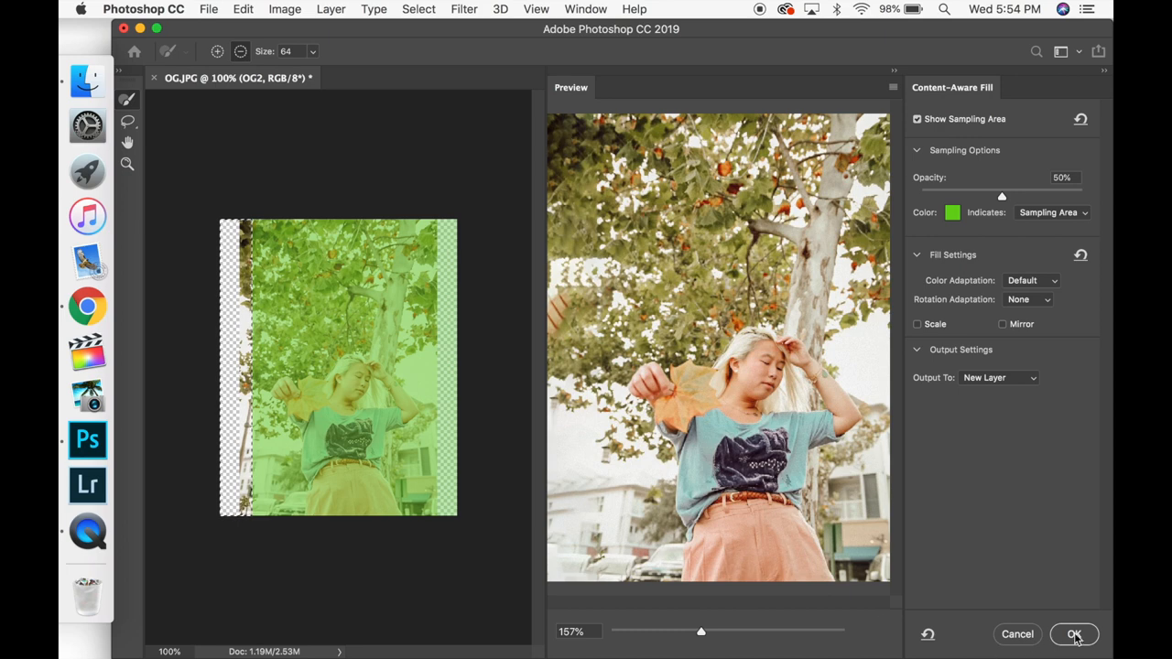
{"action": "left_click", "coordinate": [1073, 633]}
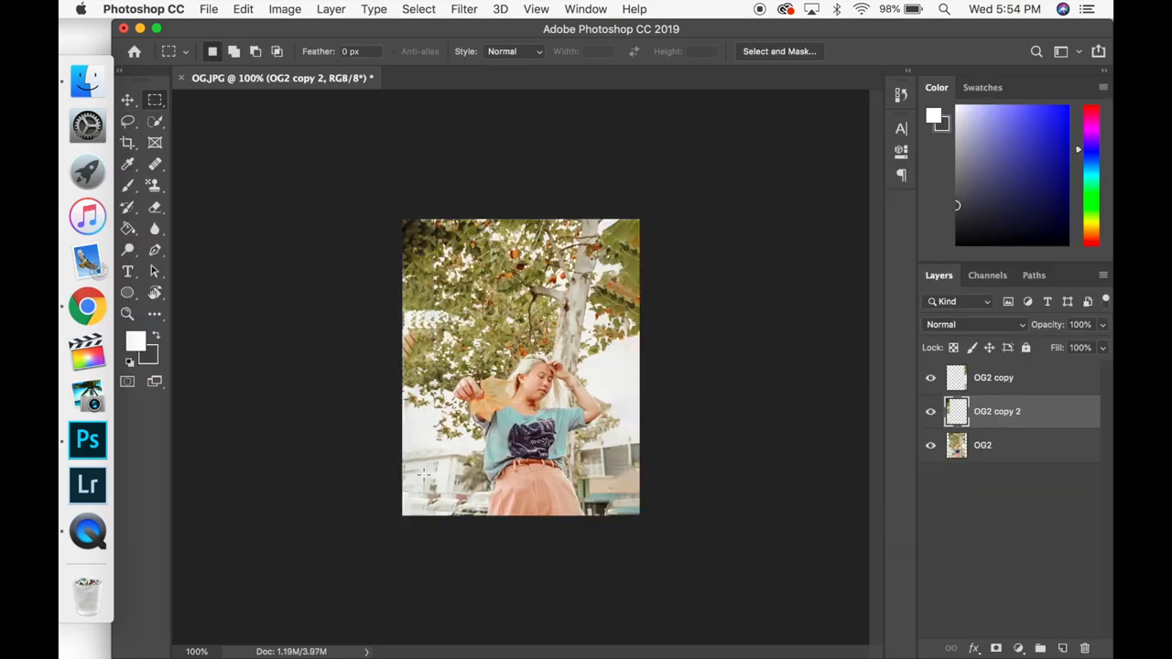
{"action": "mouse_move", "coordinate": [396, 407]}
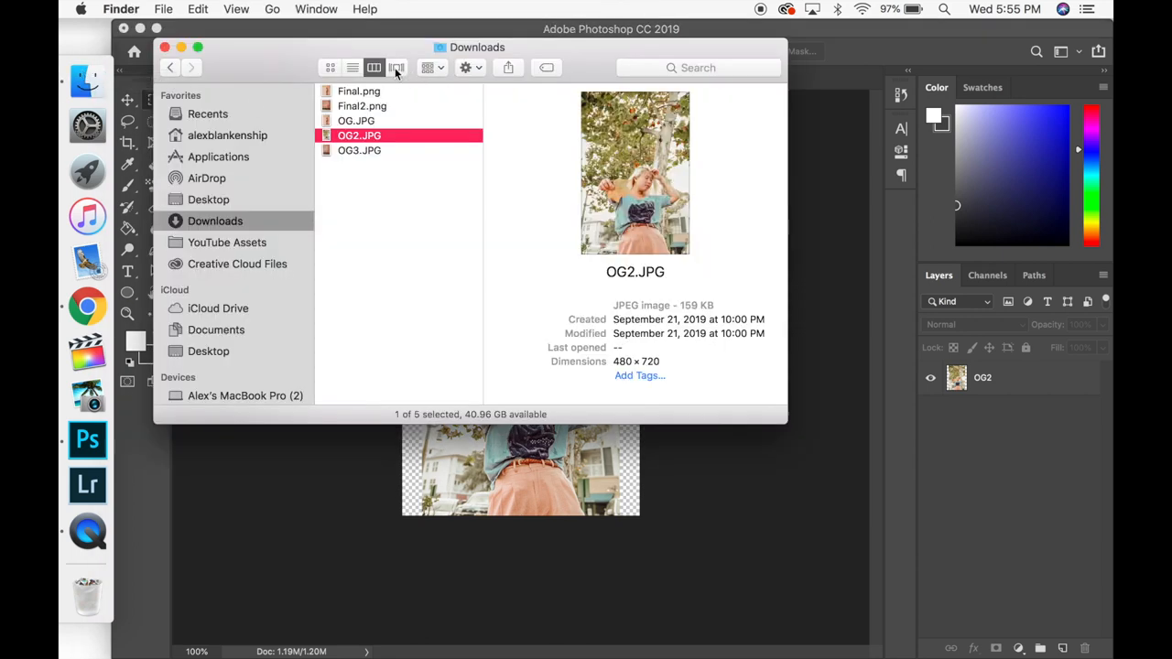
Step: Show Downloads as larger icon thumbnails in a wider window with Final.png and Final2.png
{"action": "left_click", "coordinate": [330, 66]}
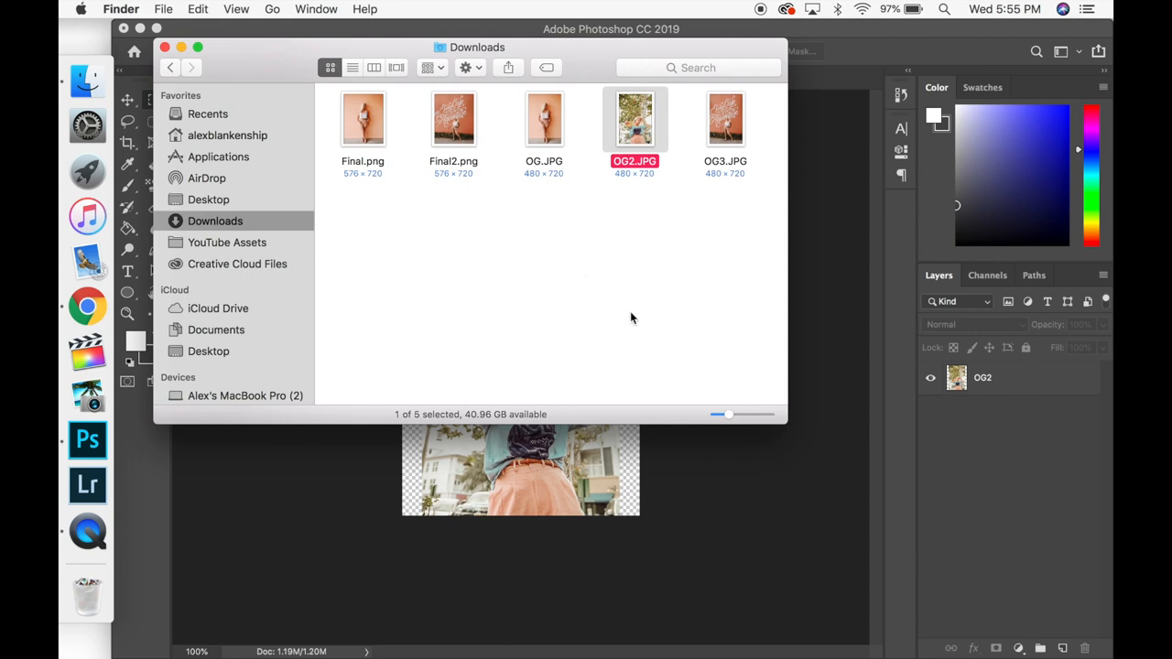
{"action": "mouse_move", "coordinate": [793, 432]}
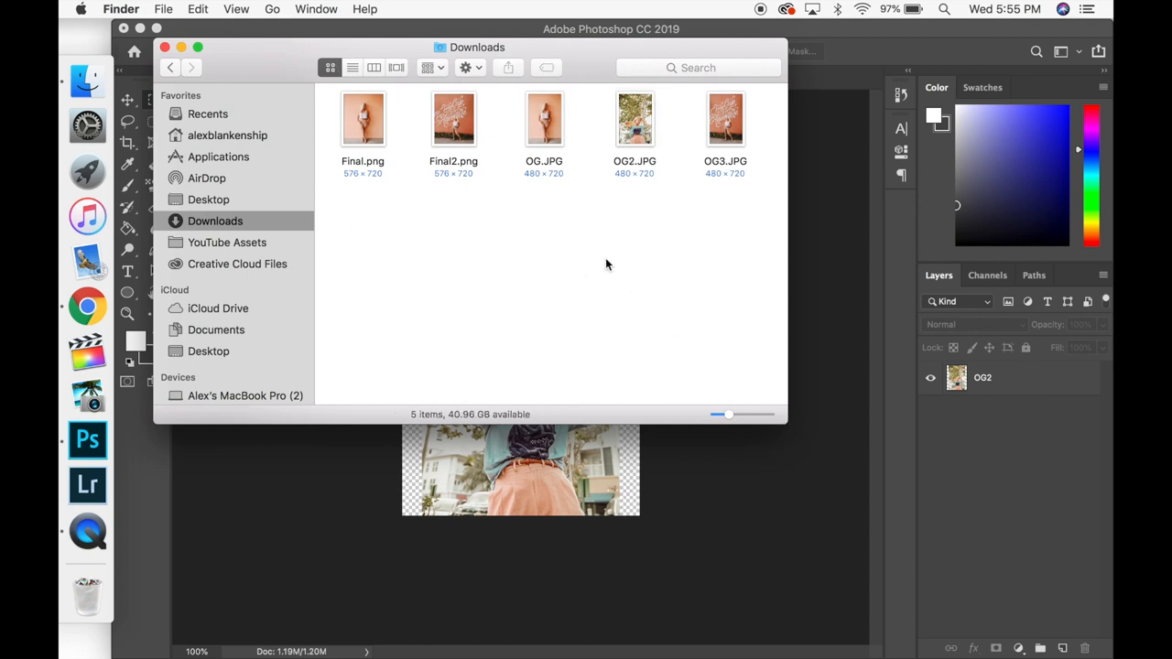
{"action": "mouse_move", "coordinate": [791, 285]}
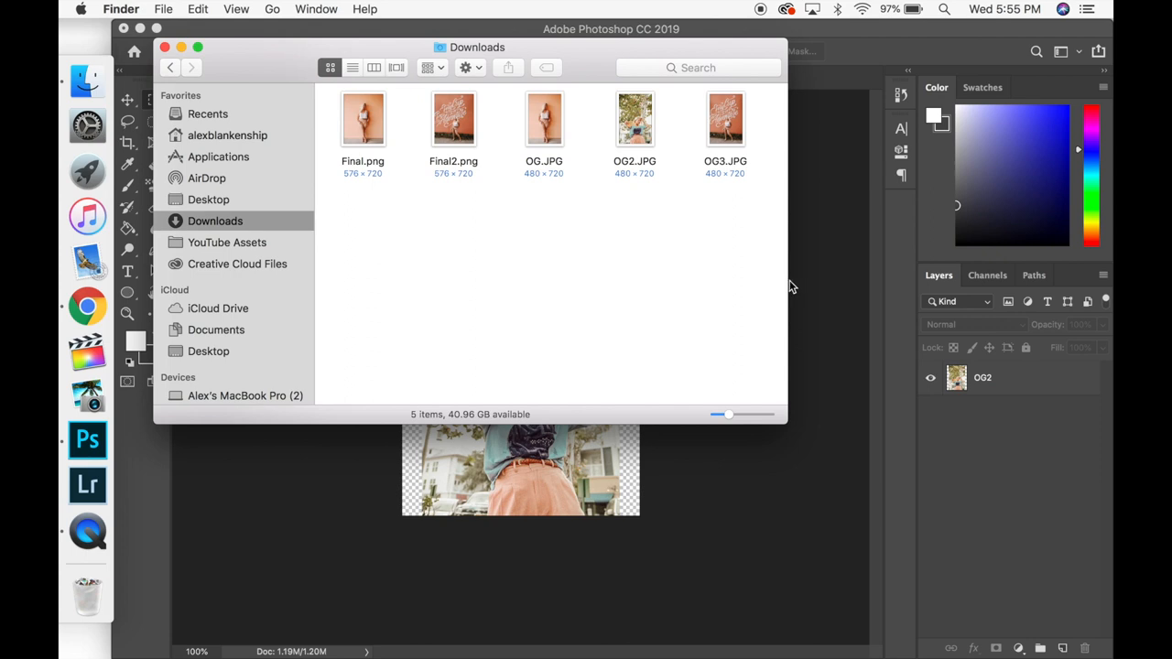
{"action": "left_click_drag", "start_coordinate": [792, 282], "coordinate": [821, 282]}
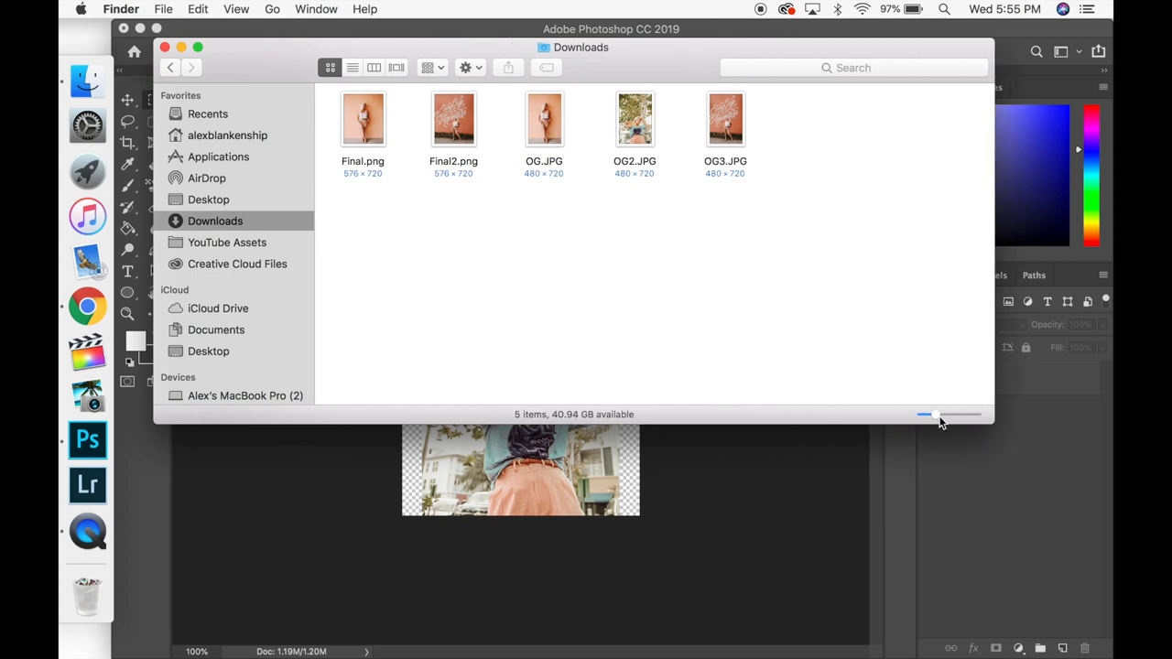
{"action": "left_click_drag", "start_coordinate": [925, 414], "coordinate": [952, 414]}
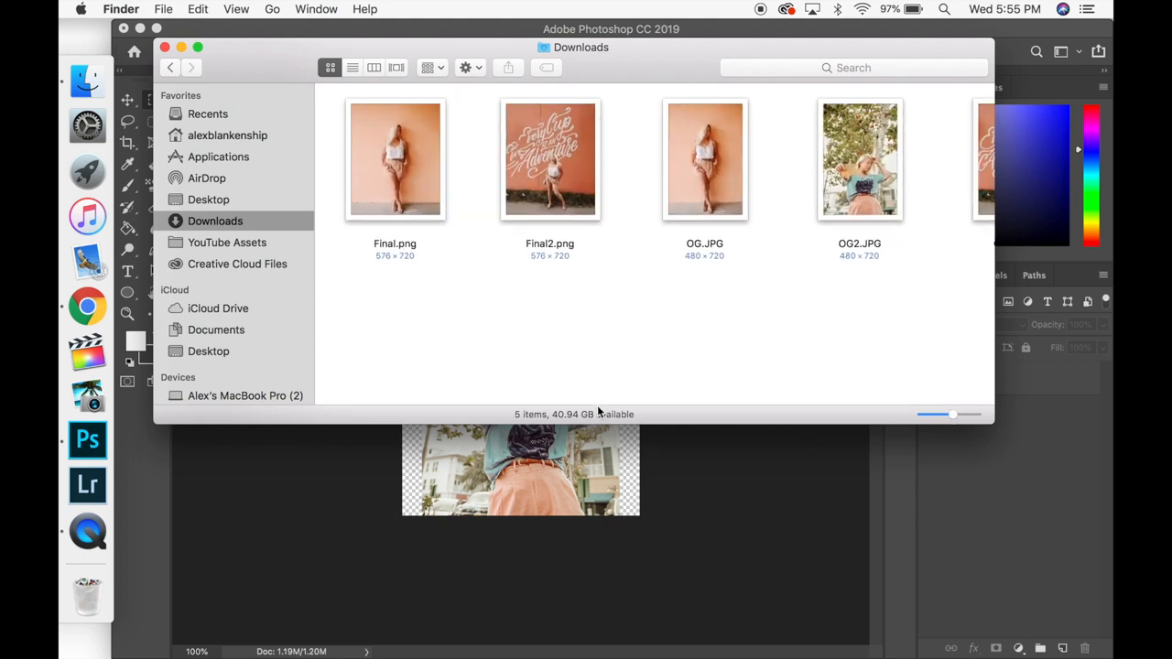
{"action": "mouse_move", "coordinate": [588, 352]}
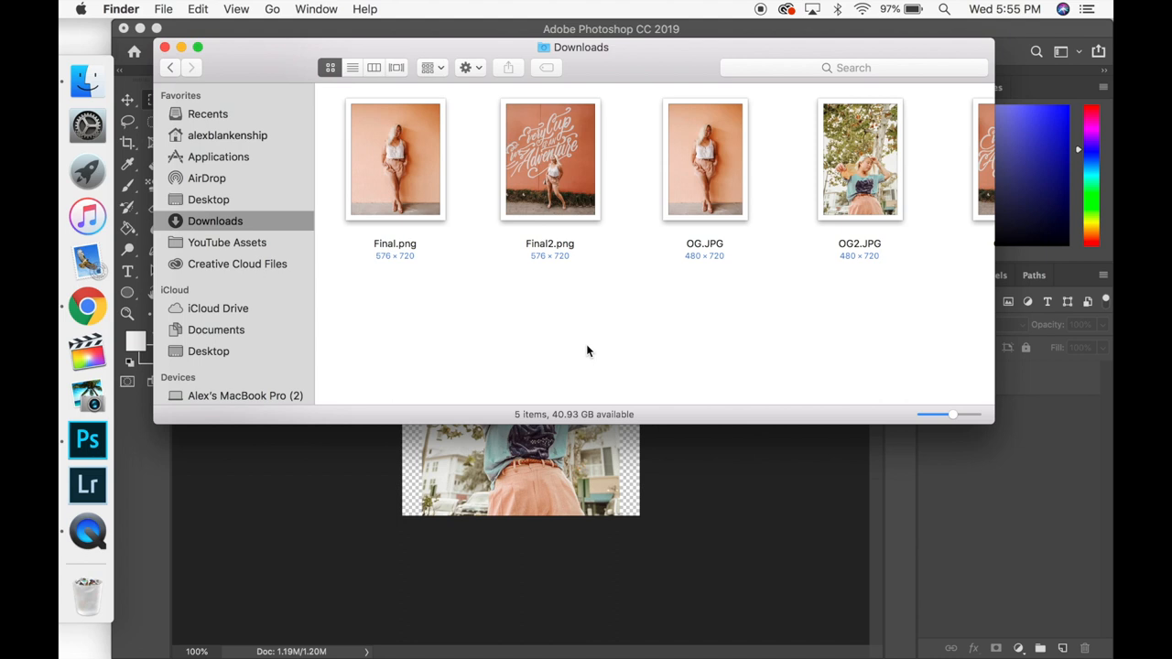